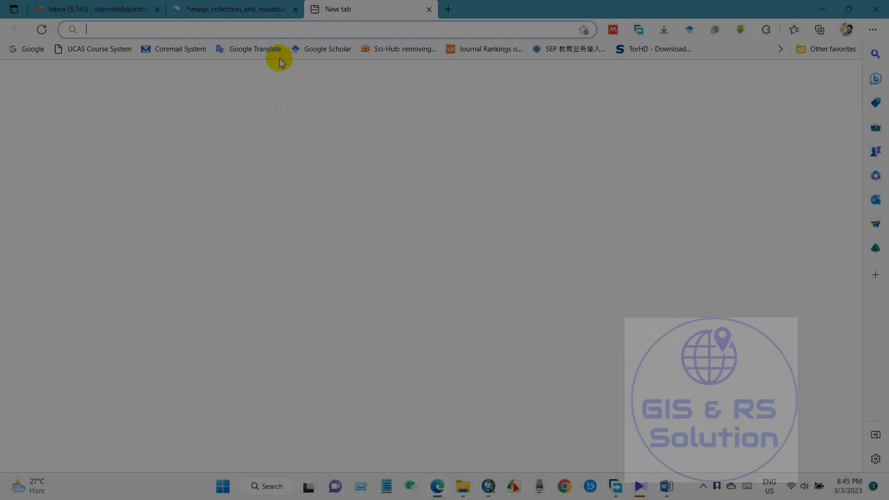
# Go to youtube.com, view the GIS & RS Solution channel's videos, then return to the Earth Engine tab.
pyautogui.write('youtube.com/channel/UCs1fLqqz84QbQ89DnRmMEVQ')
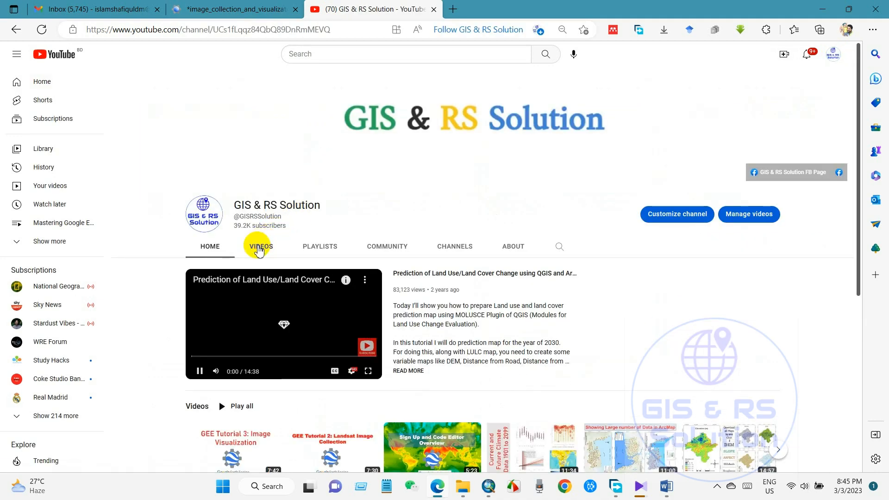
pyautogui.click(259, 246)
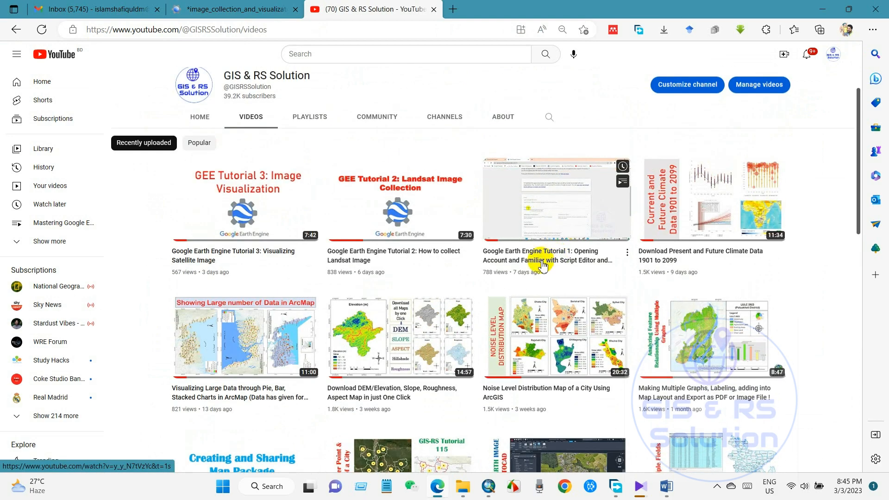
pyautogui.moveTo(555, 260)
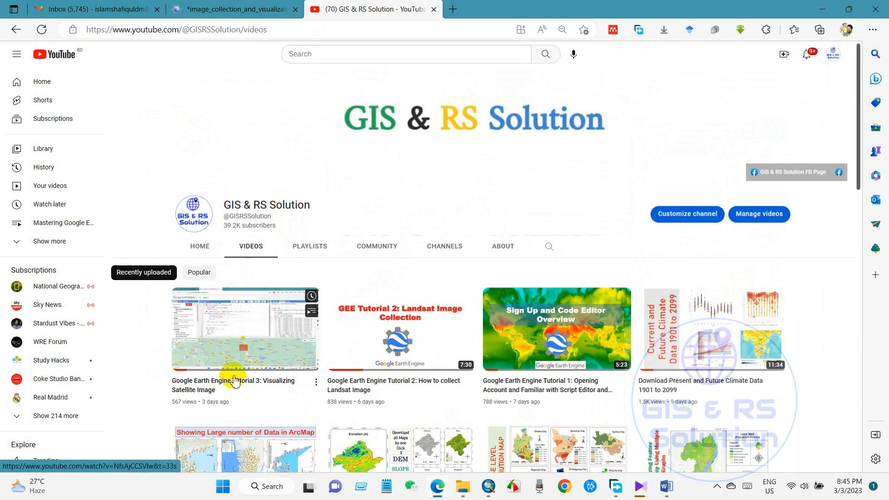
pyautogui.click(233, 10)
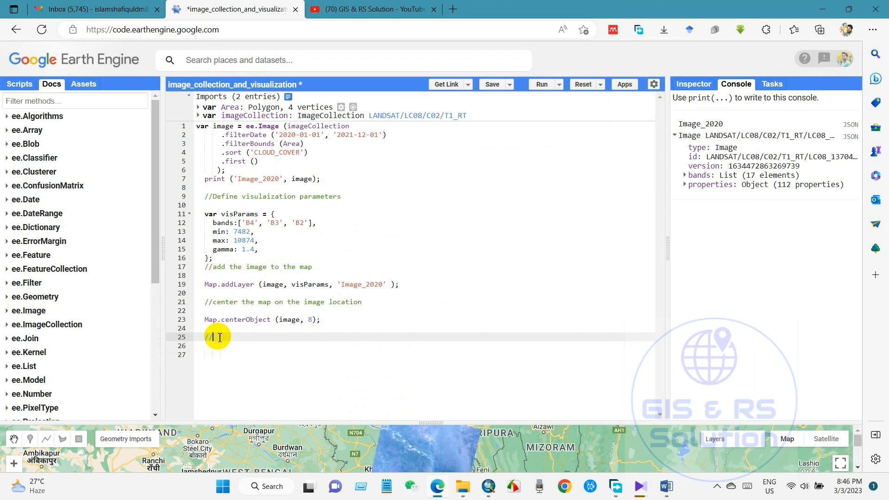
# Add the comment //Downloading Landsat Image on line 25.
pyautogui.write('Downloa')
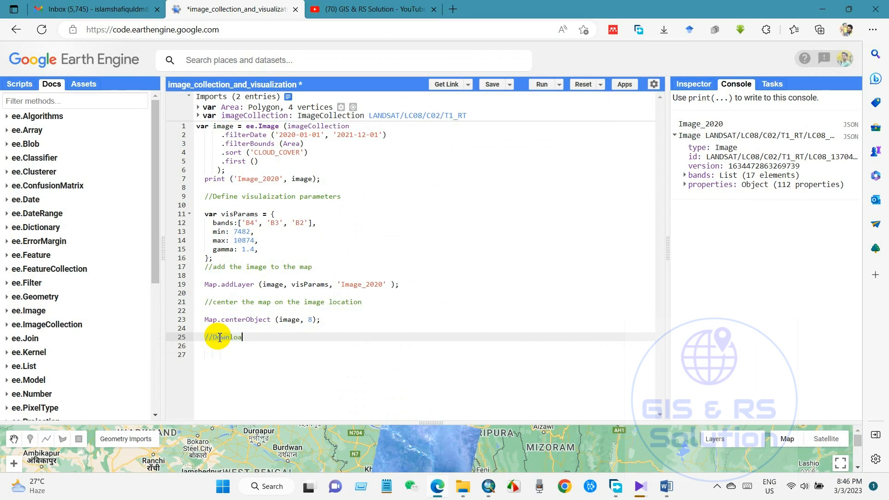
pyautogui.write('d')
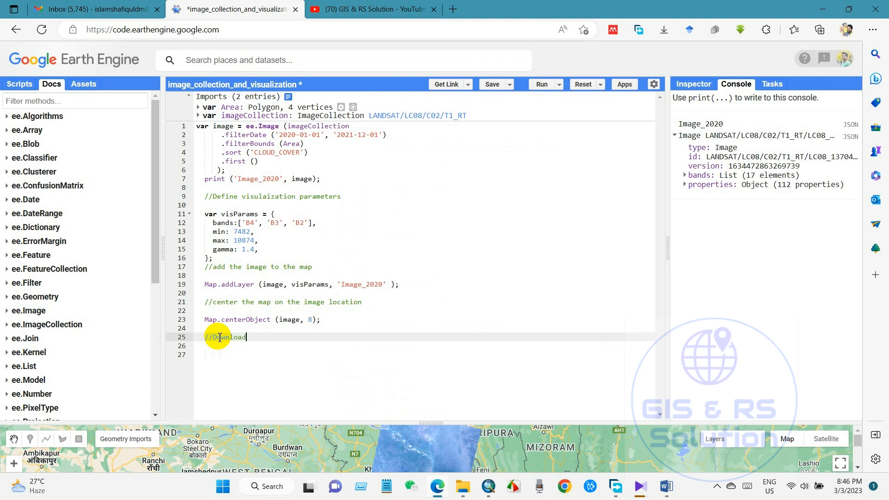
pyautogui.write('ing Landsat Image')
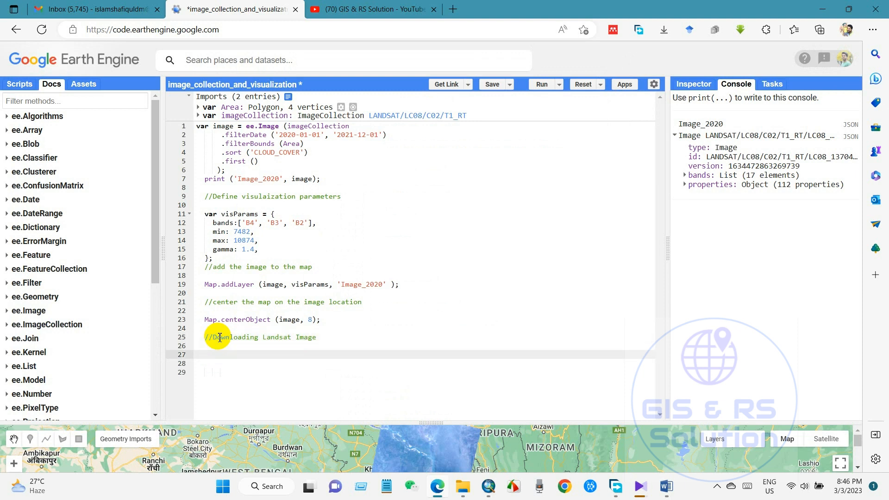
# Begin line 27 as var Landsat= ee.Image.
pyautogui.write('var')
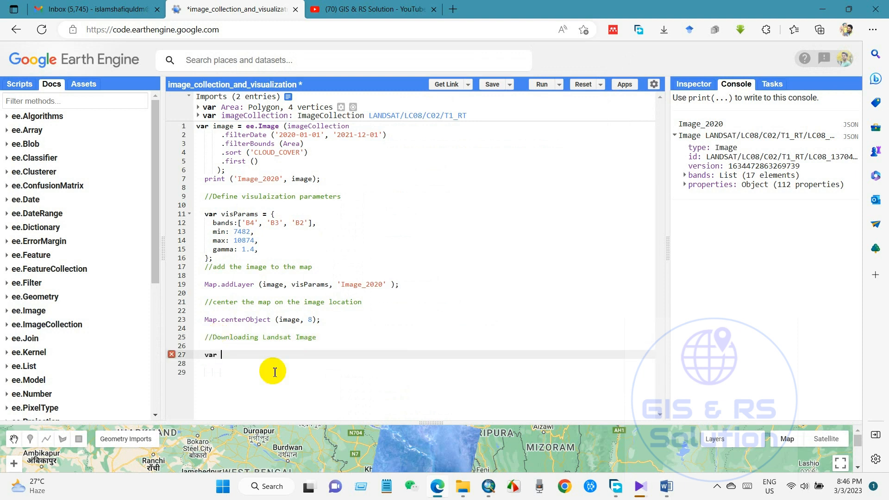
pyautogui.write('Lan')
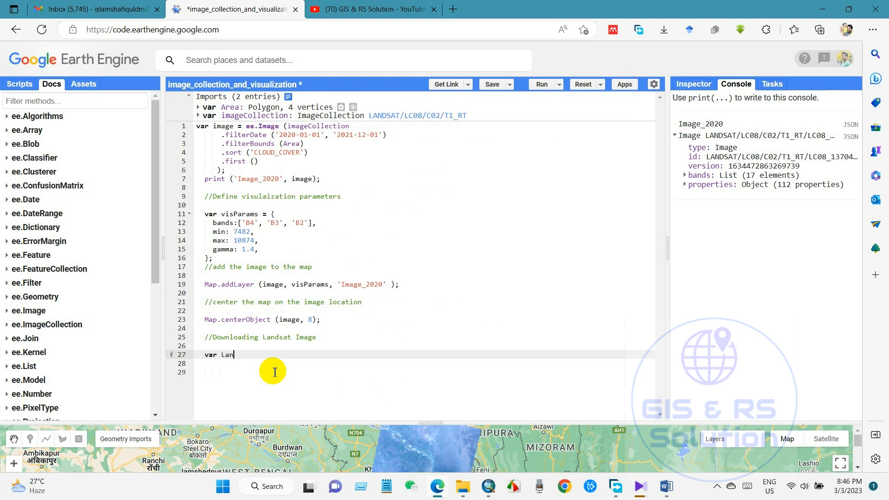
pyautogui.write('dsat')
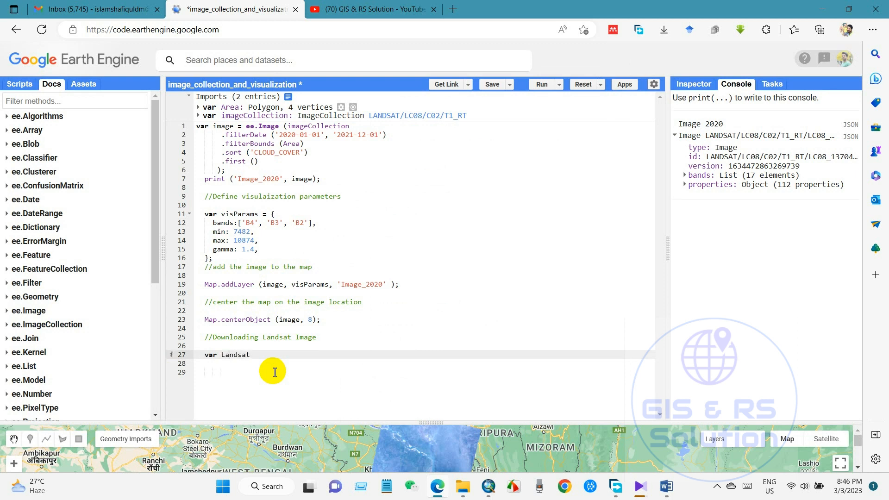
pyautogui.write('=')
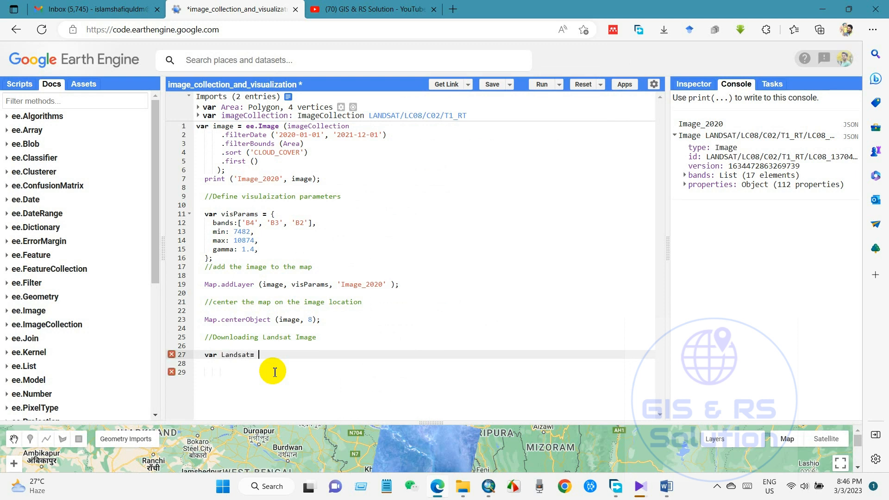
pyautogui.write('ee.I')
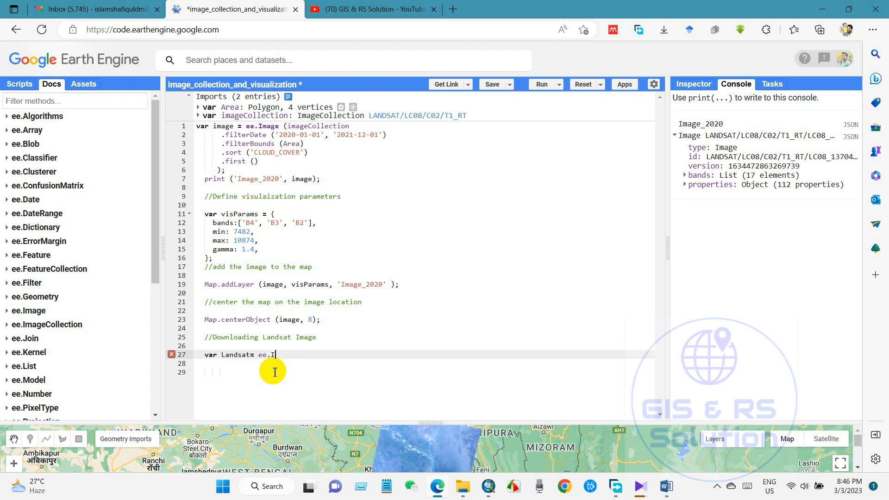
pyautogui.write('mage')
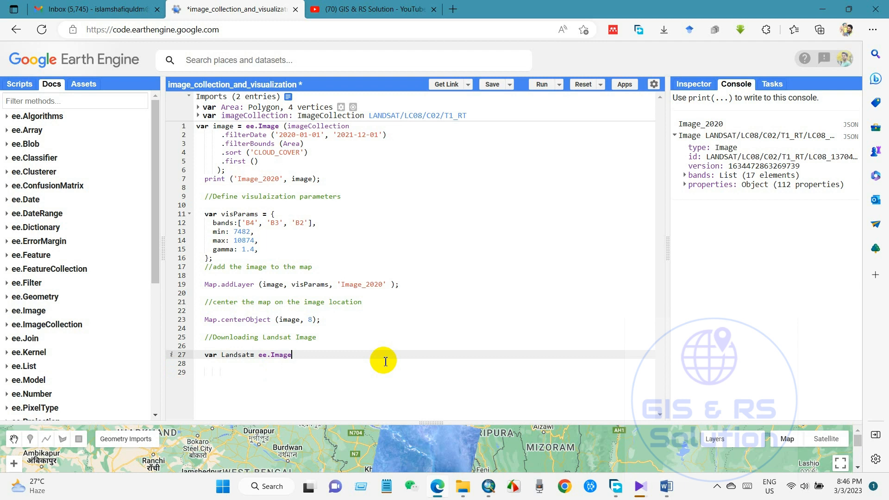
# Load scene 'LANDSAT/LC08/C02/T1_RT/LC08_137044_20200126' inside ee.Image() for the Landsat variable.
pyautogui.write('()')
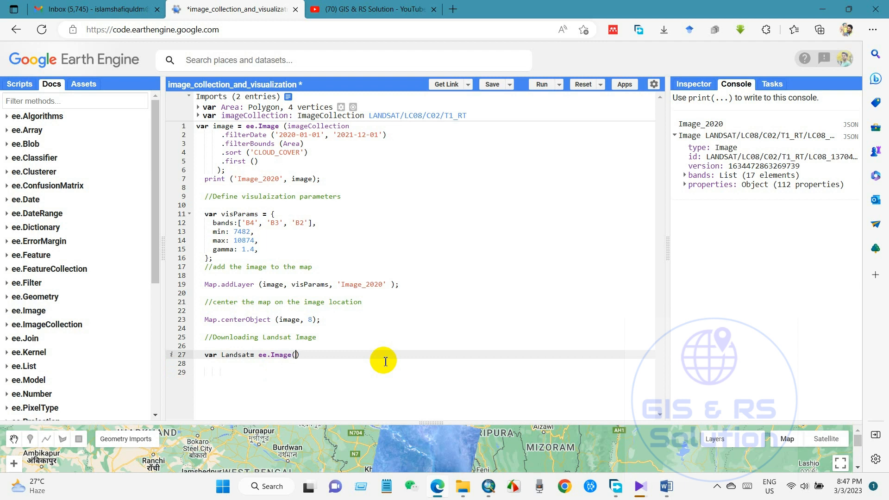
pyautogui.click(692, 85)
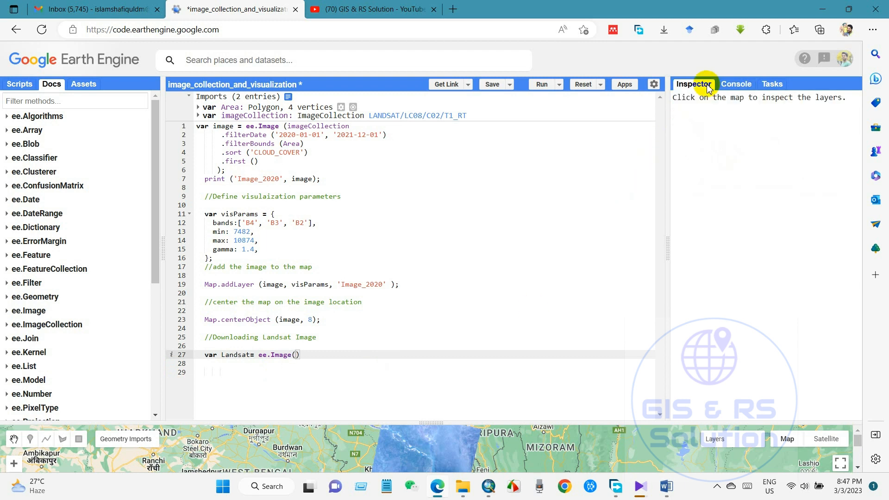
pyautogui.click(735, 83)
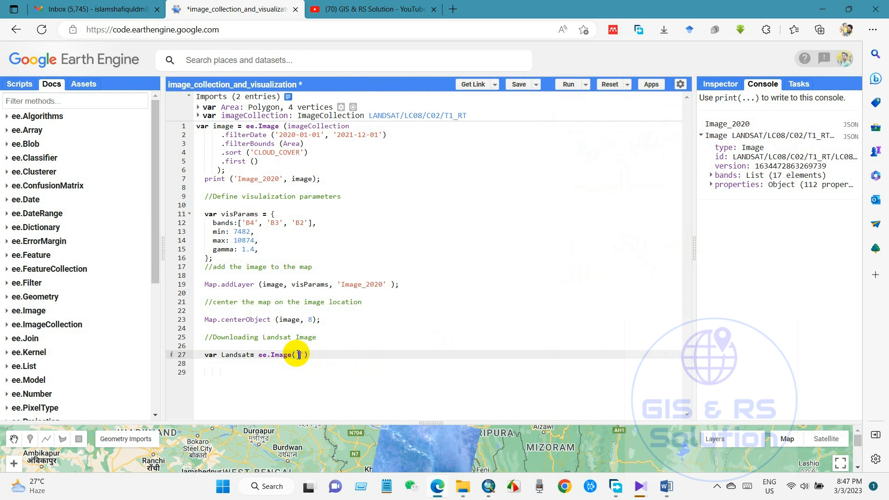
pyautogui.write("'LANDSAT/LC08/C02/T1_RT/LC08_137044_20200126'")
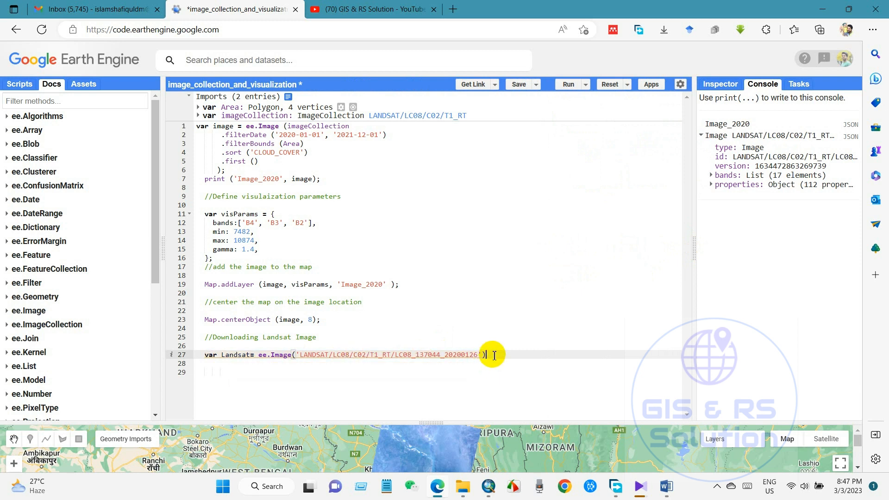
pyautogui.press('enter')
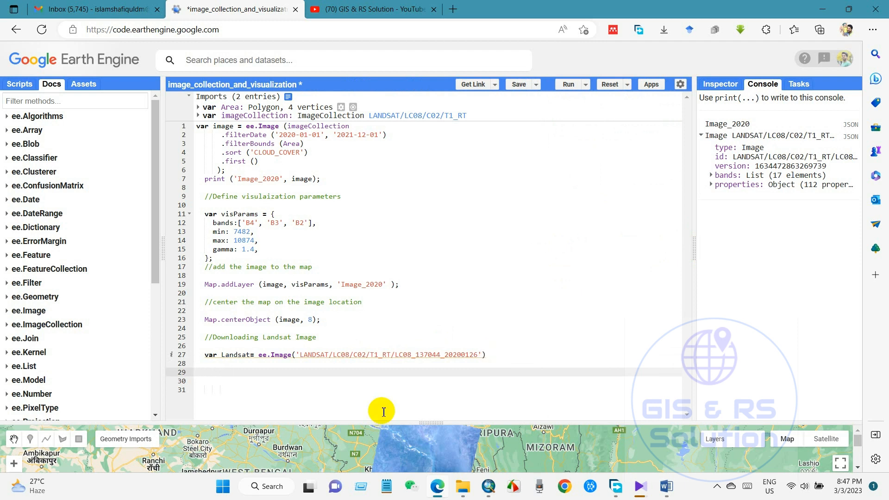
# Append .select(['B4', 'B3', 'B2']) to the Landsat image for true colour.
pyautogui.write('.s')
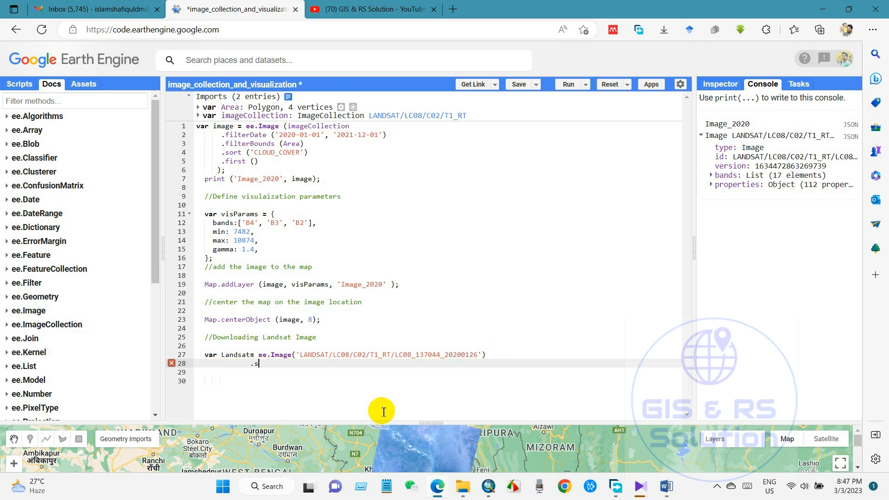
pyautogui.write('elect')
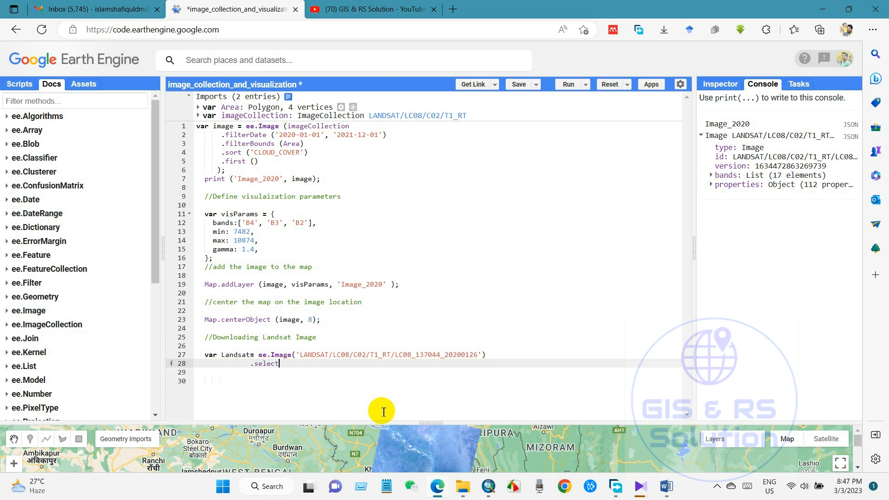
pyautogui.write('()')
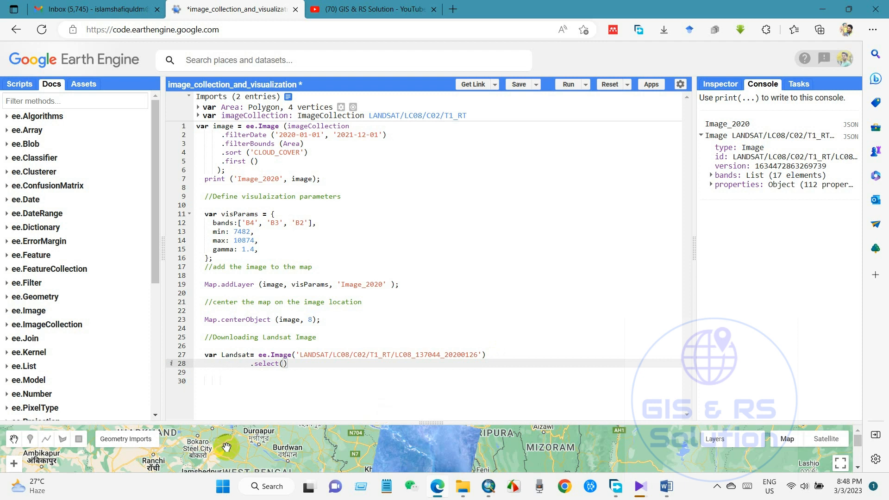
pyautogui.write('[]')
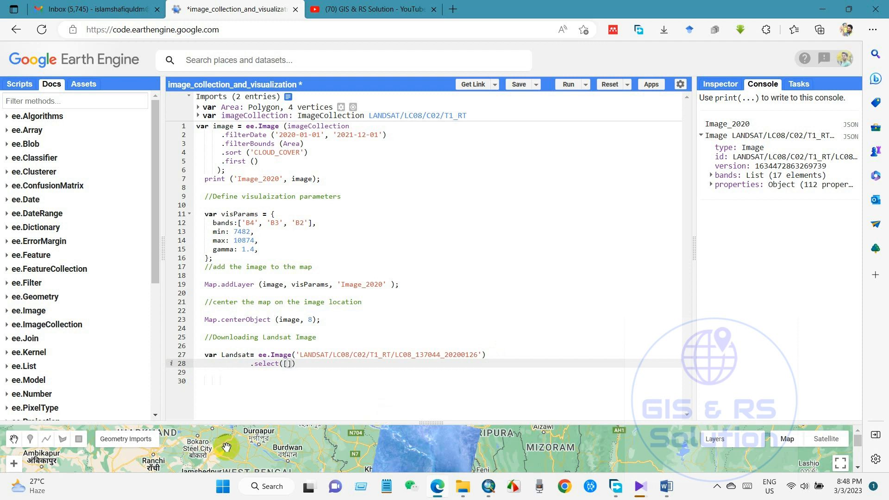
pyautogui.write("''")
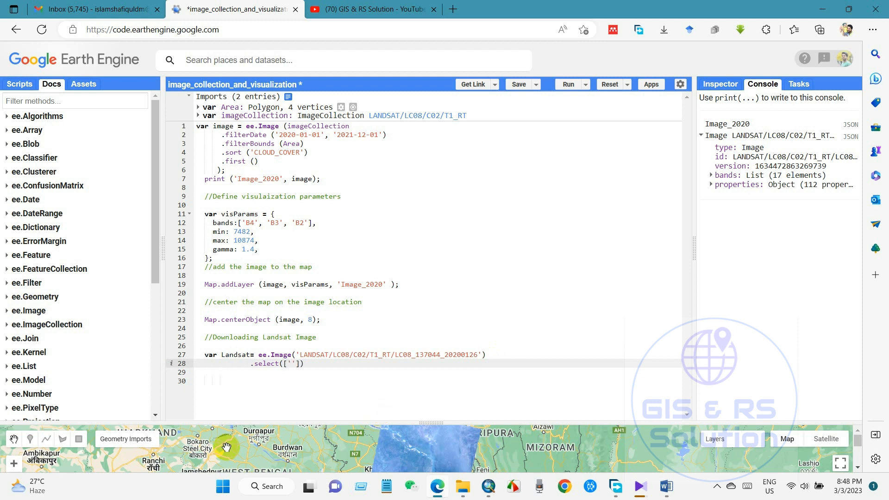
pyautogui.write('B4')
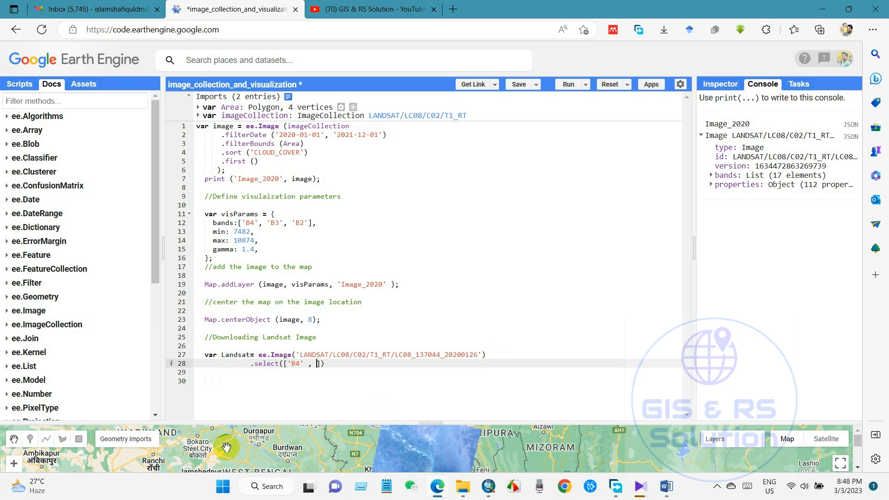
pyautogui.write('B')
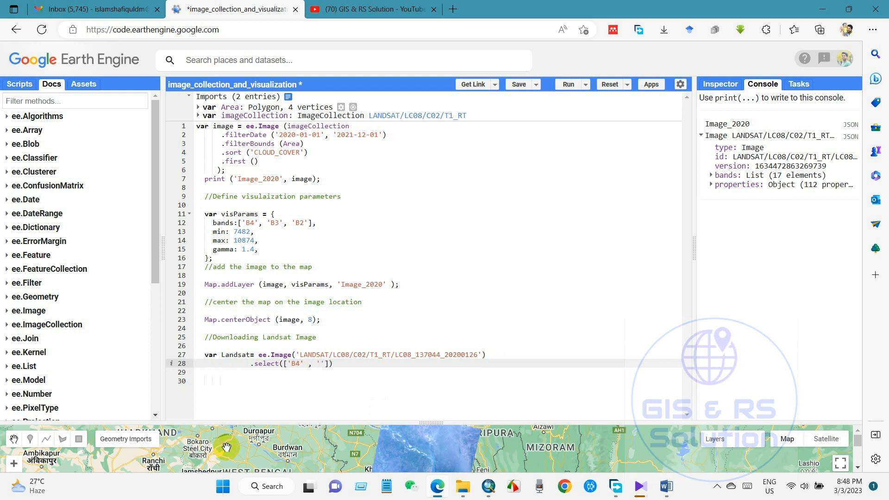
pyautogui.write('B3')
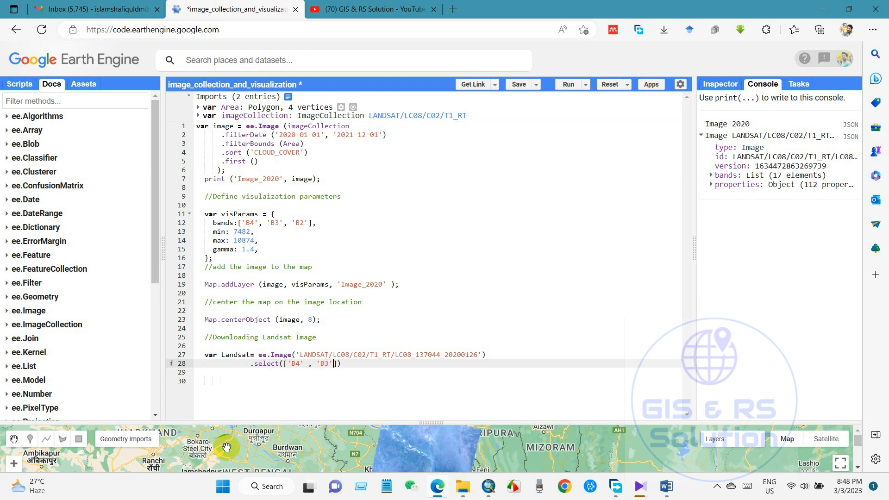
pyautogui.write(',')
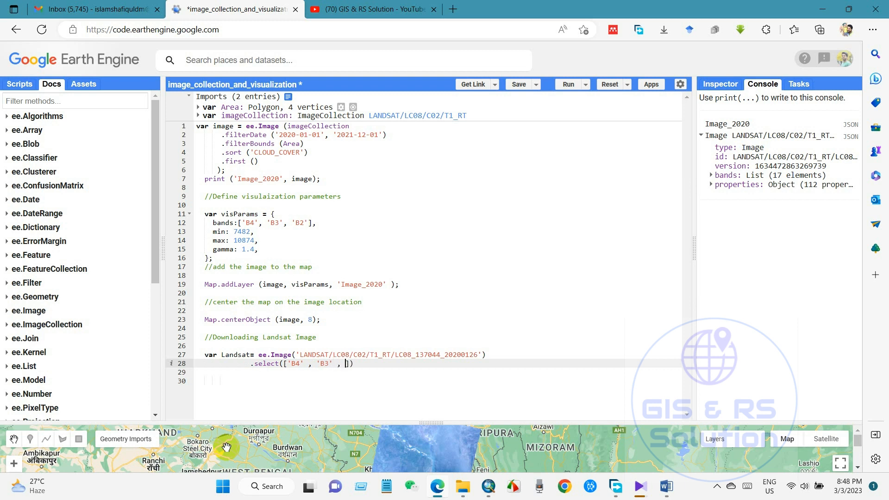
pyautogui.write("B'")
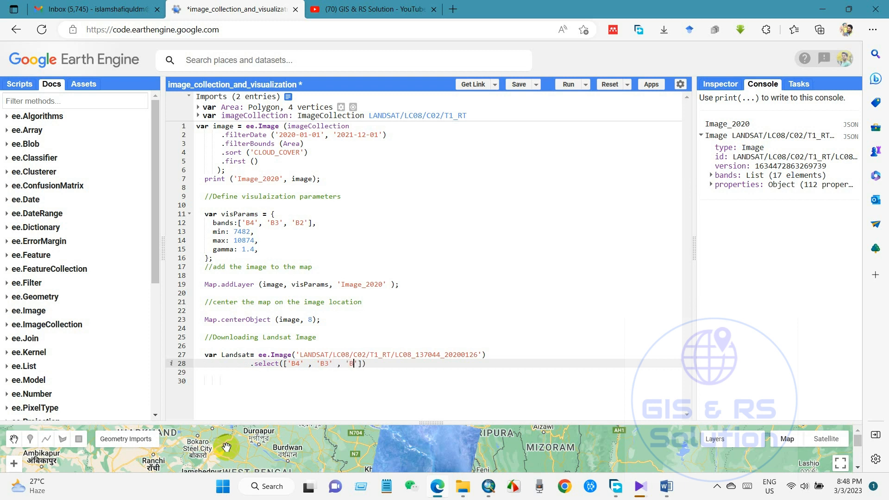
pyautogui.write("2'])")
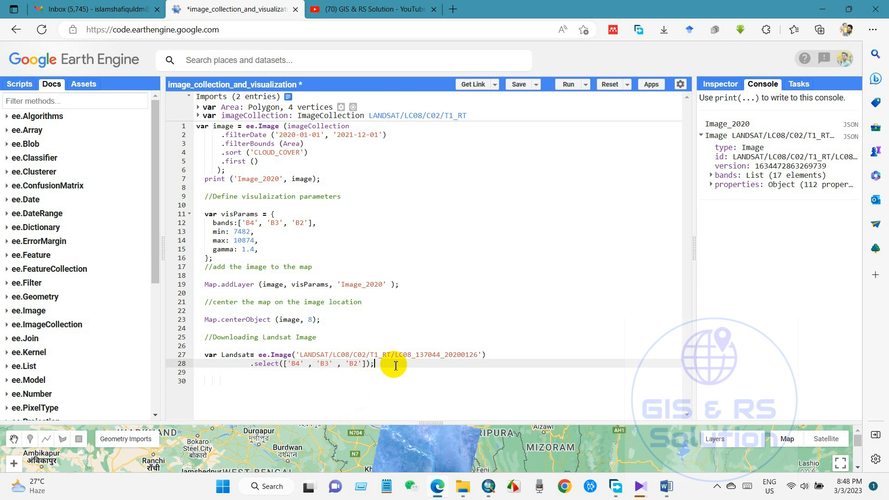
# Define var geometry = Area on line 30 and begin the Export call.
pyautogui.write('var')
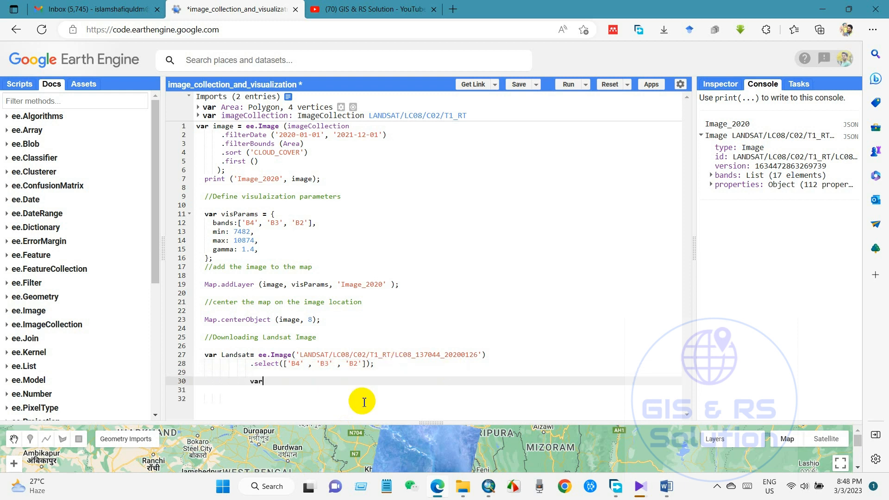
pyautogui.write('ge')
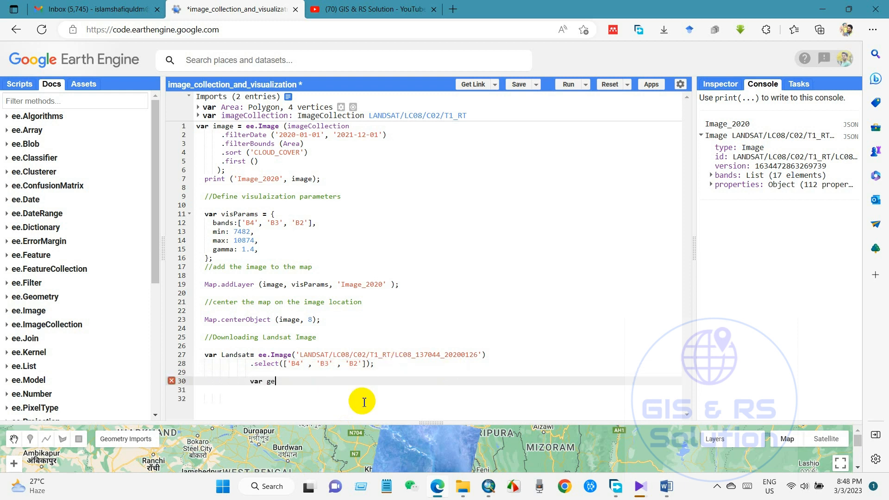
pyautogui.write('ometry')
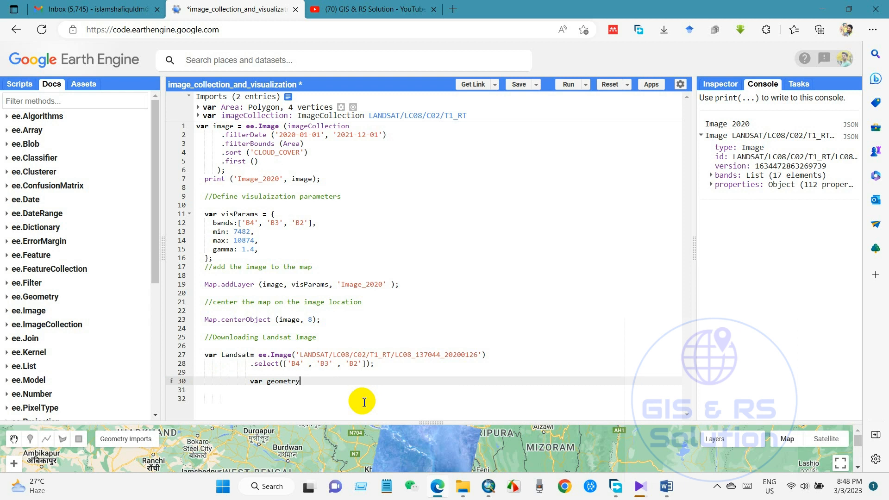
pyautogui.write('=')
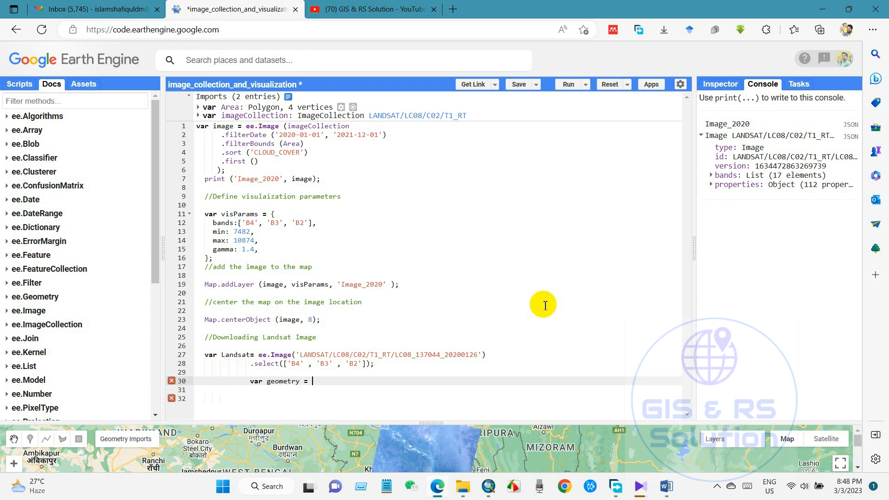
pyautogui.moveTo(224, 145)
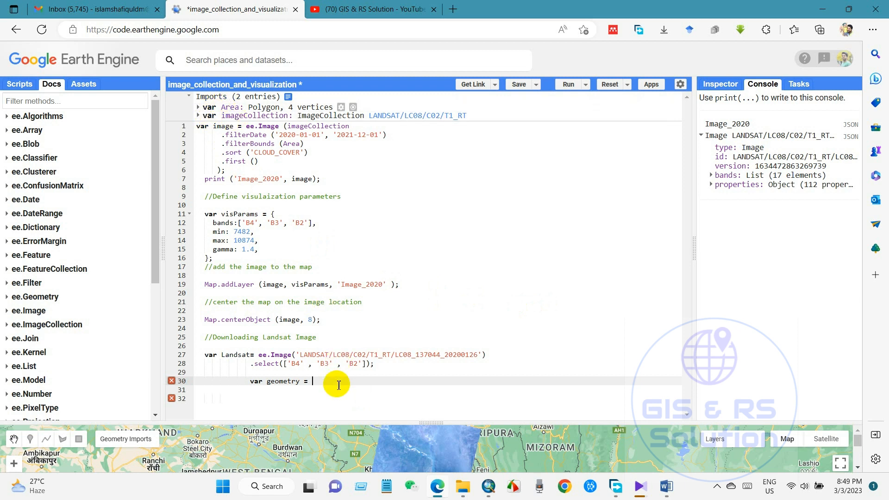
pyautogui.write('Area,')
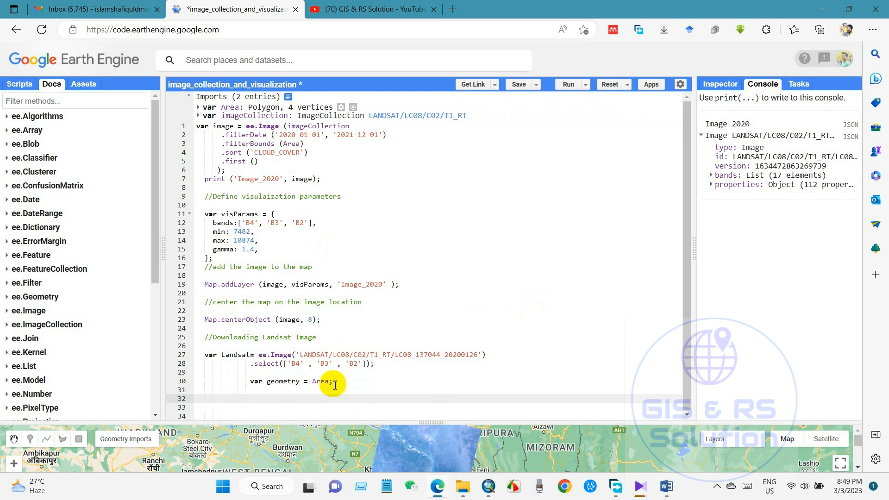
pyautogui.write('Export.')
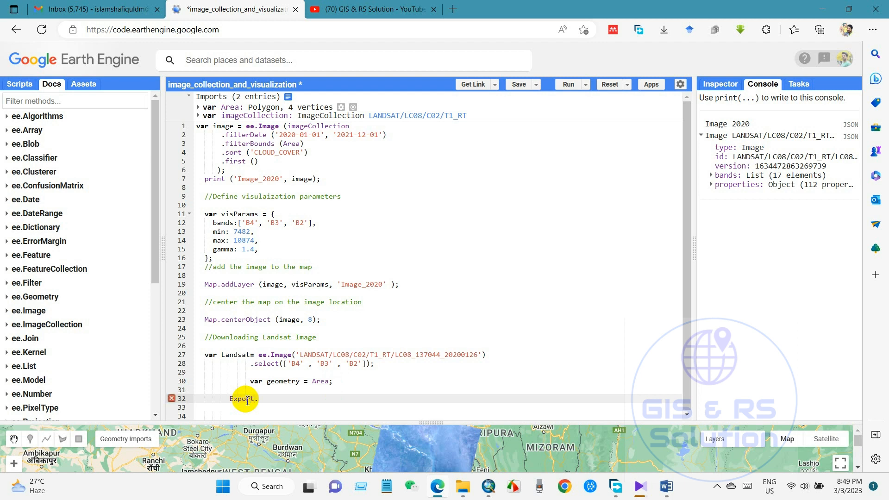
# Write Export.image.toDrive({image: Landsat on line 32.
pyautogui.write('image')
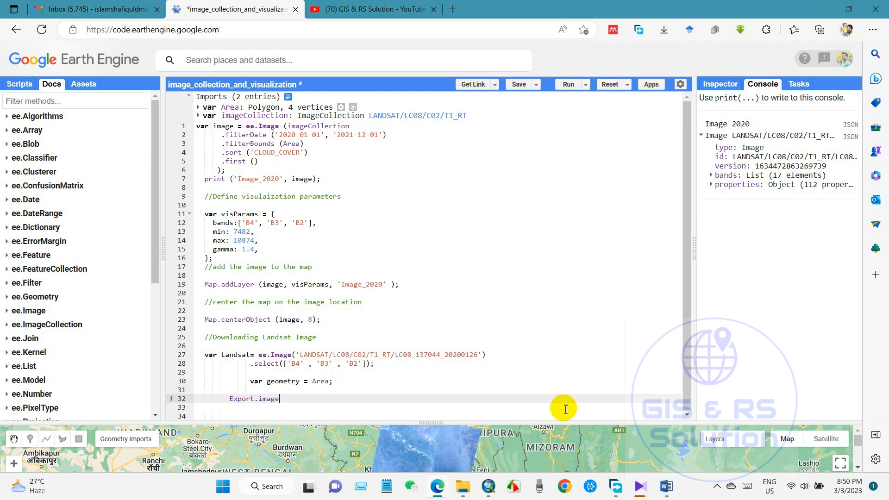
pyautogui.write('.toDr')
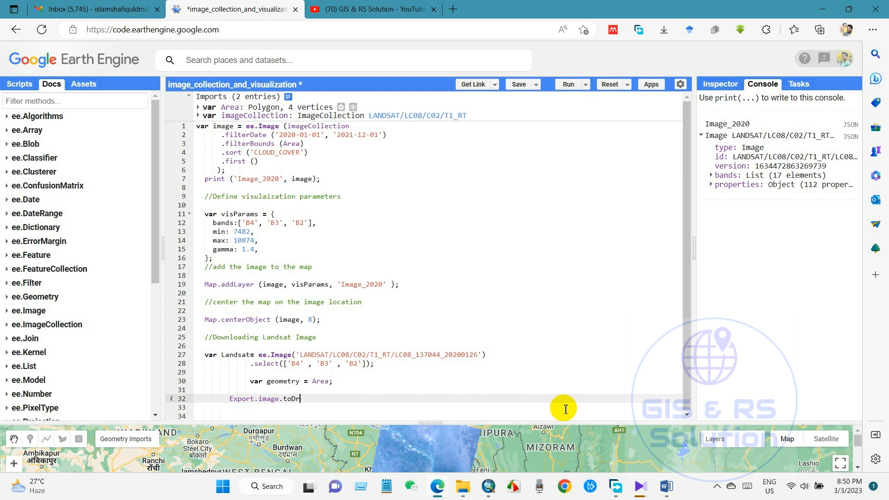
pyautogui.write('ive')
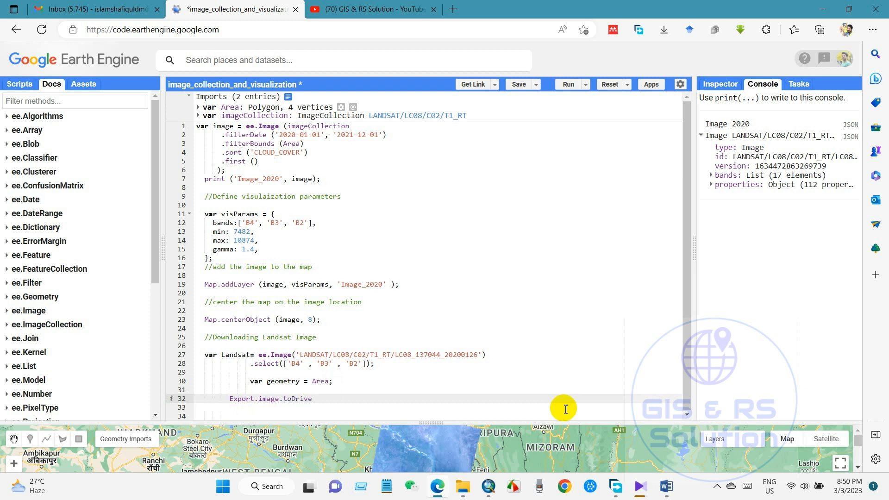
pyautogui.write('()')
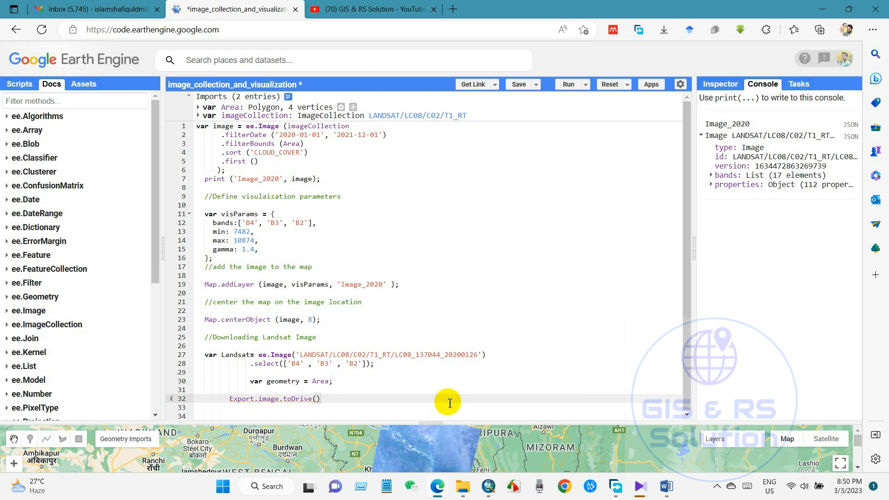
pyautogui.write('{}')
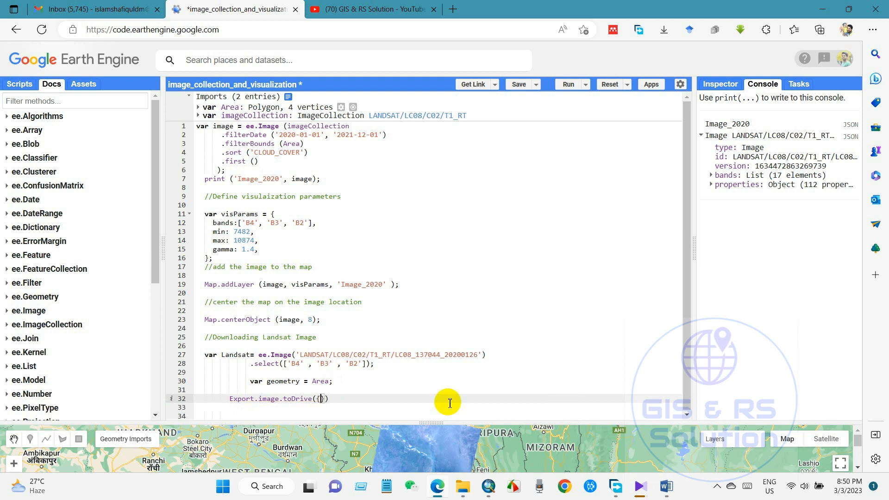
pyautogui.write('image: Landsat,')
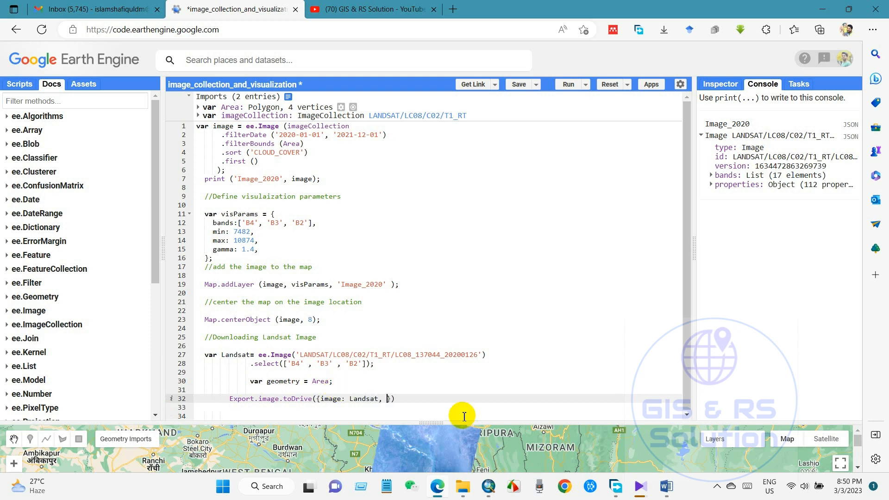
# Complete the export with description 'Image 2020' and region geometry, closing the call.
pyautogui.write('descr')
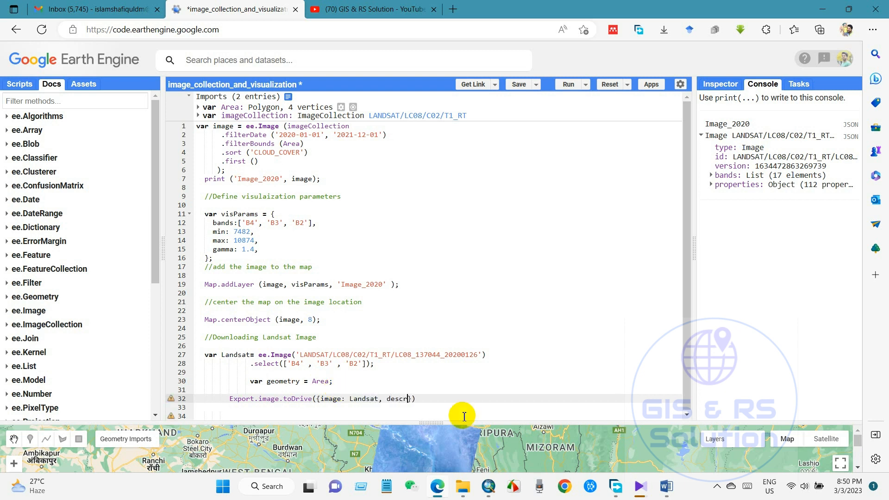
pyautogui.write("iption: '")
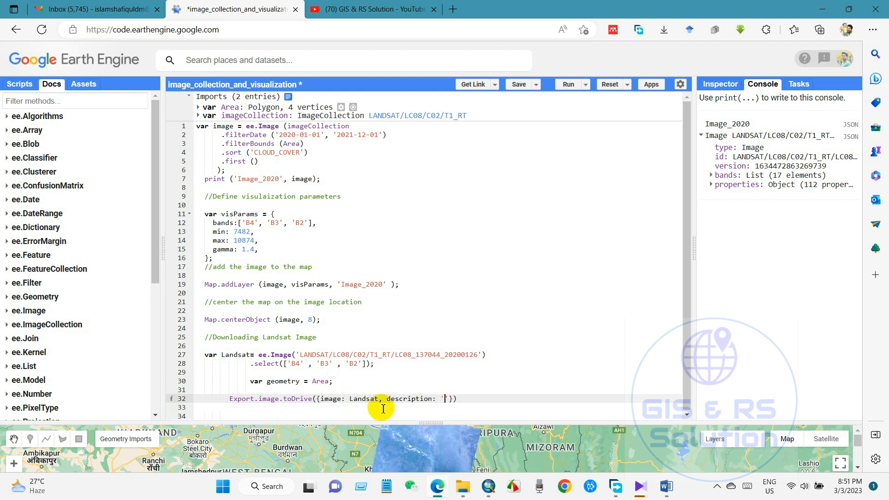
pyautogui.write('I')
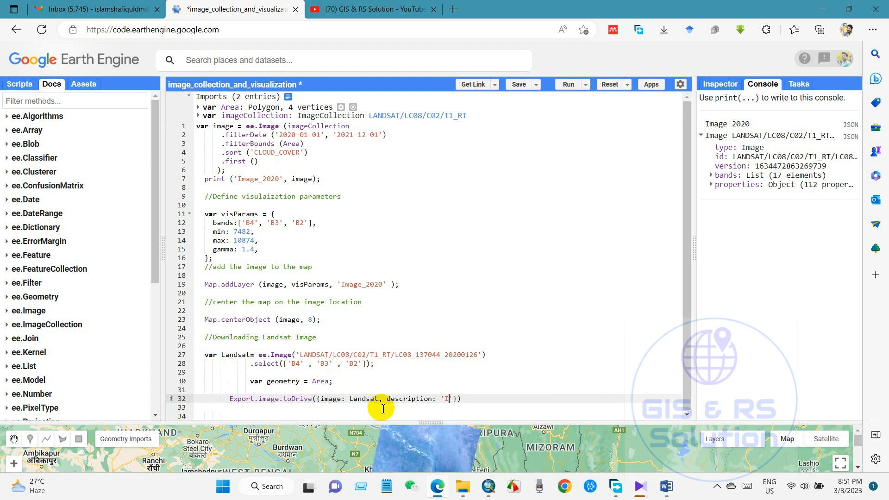
pyautogui.write('mage')
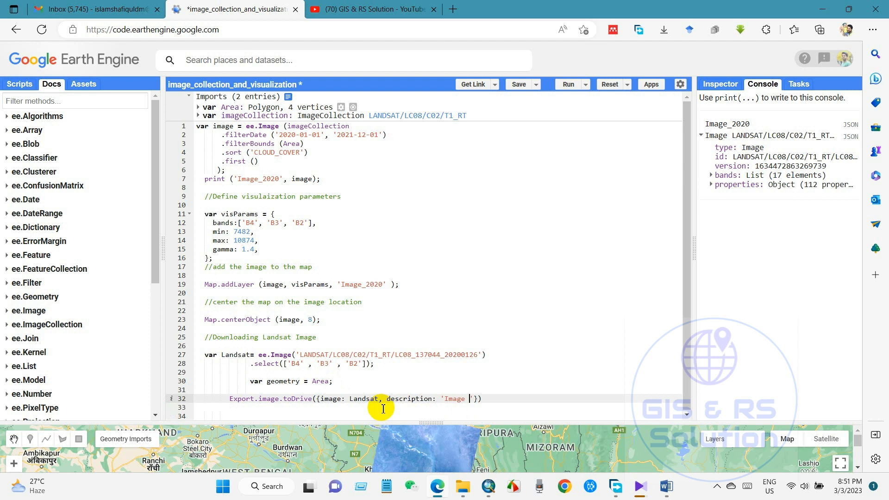
pyautogui.write('2020')
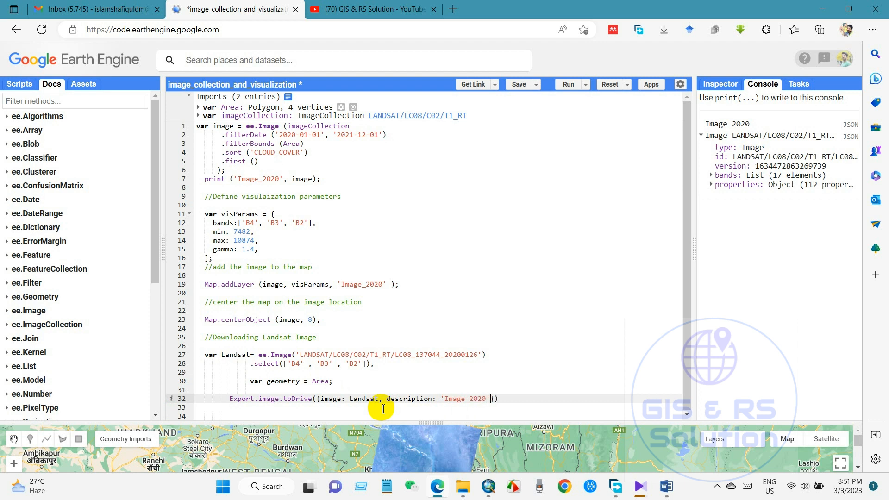
pyautogui.write(', region:')
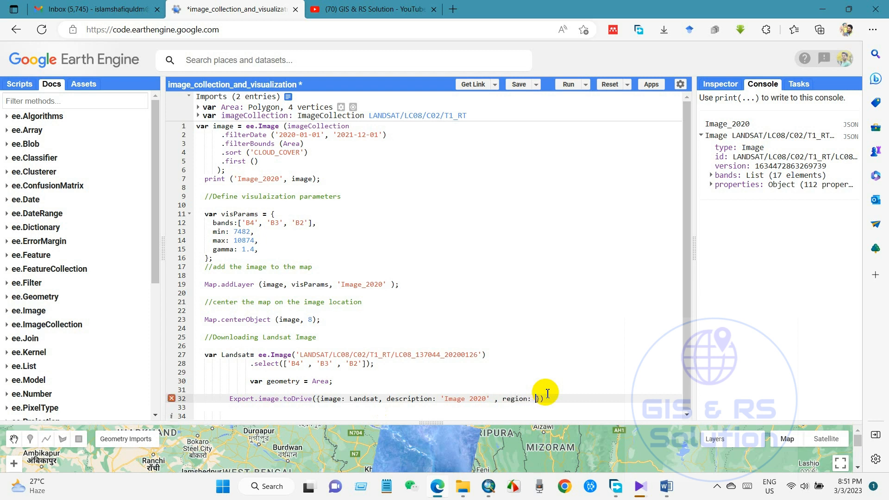
pyautogui.moveTo(274, 385)
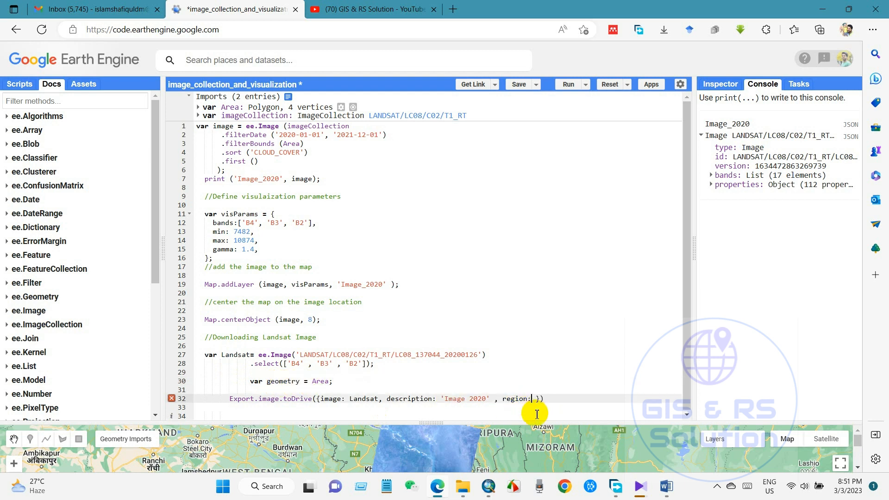
pyautogui.write('geome')
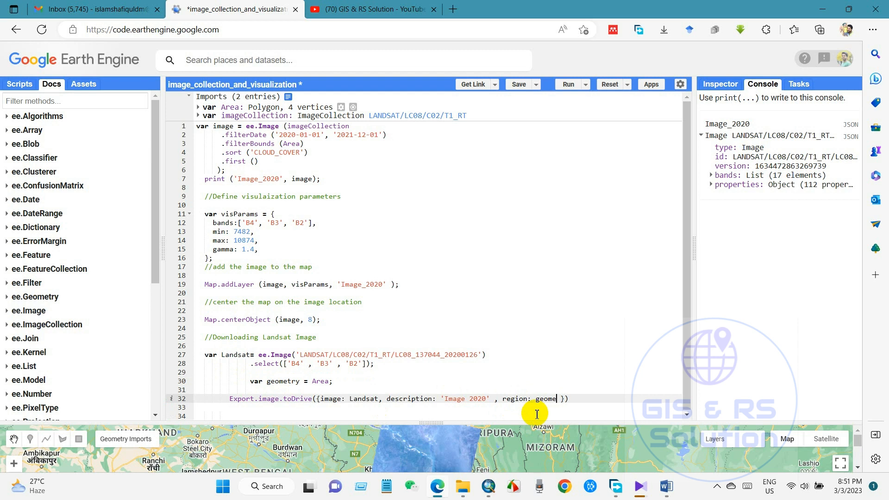
pyautogui.write('try')
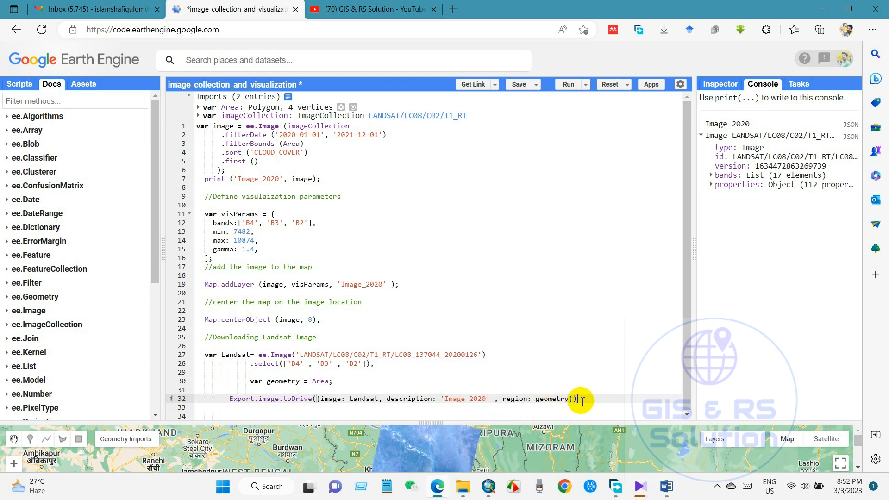
pyautogui.write(';')
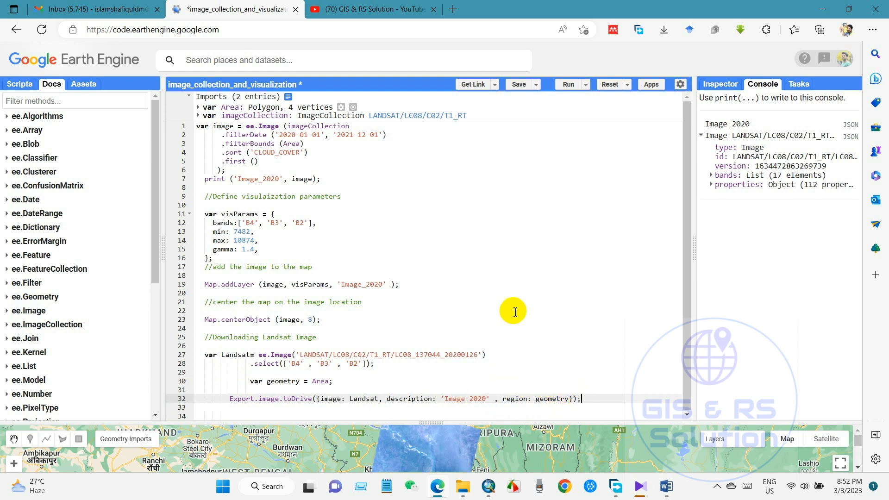
pyautogui.moveTo(697, 98)
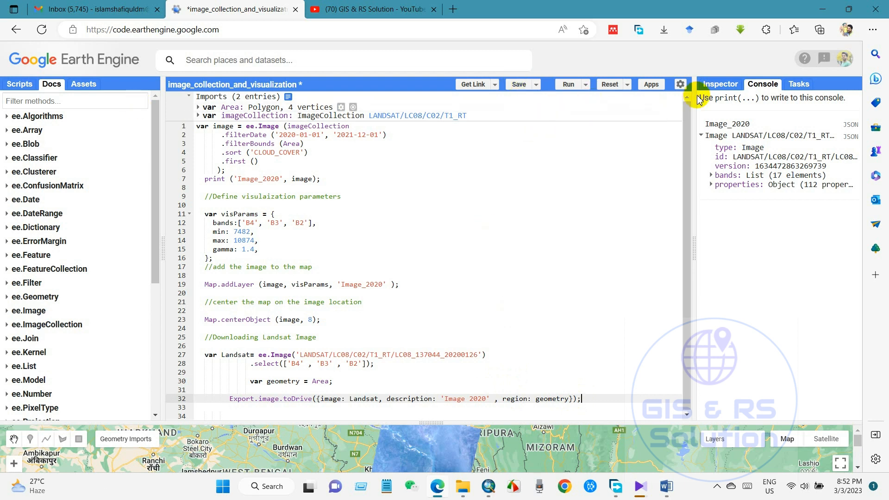
# Run the script and show the unsubmitted Image_2020 task in the Tasks panel.
pyautogui.click(718, 84)
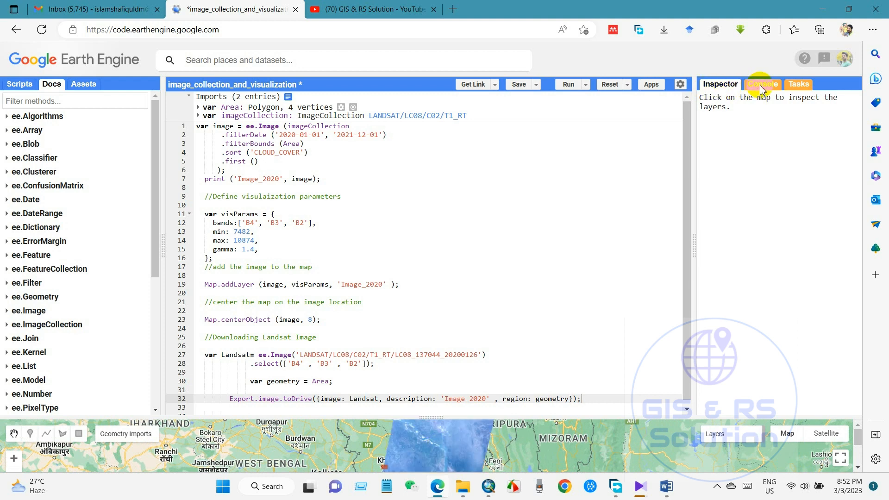
pyautogui.click(762, 85)
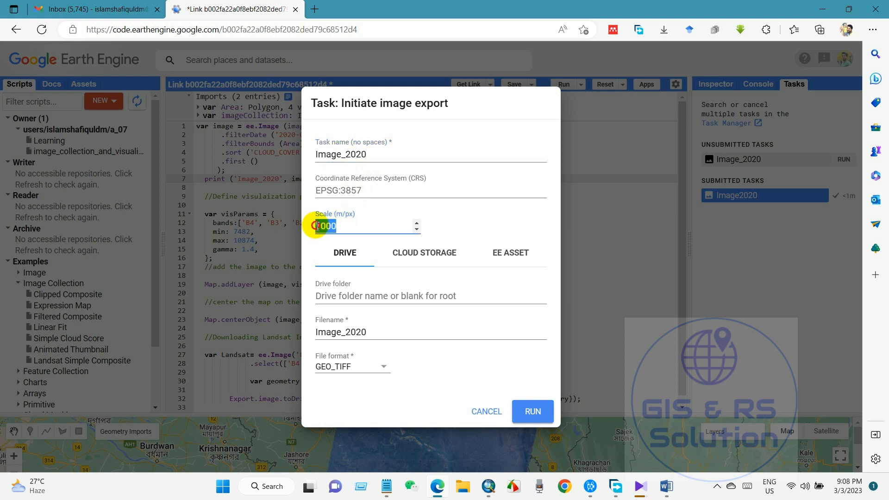
# Submit the Image_2020 export with scale 30 and Drive folder GEE.
pyautogui.write('30')
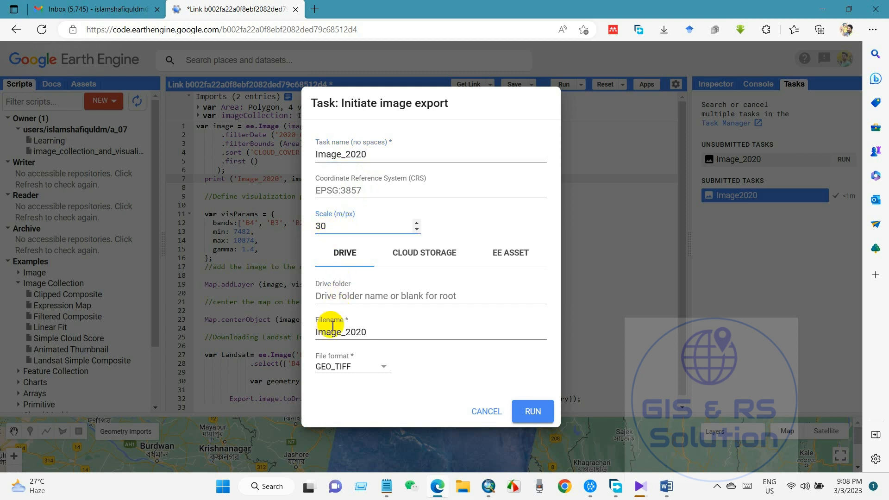
pyautogui.write('G')
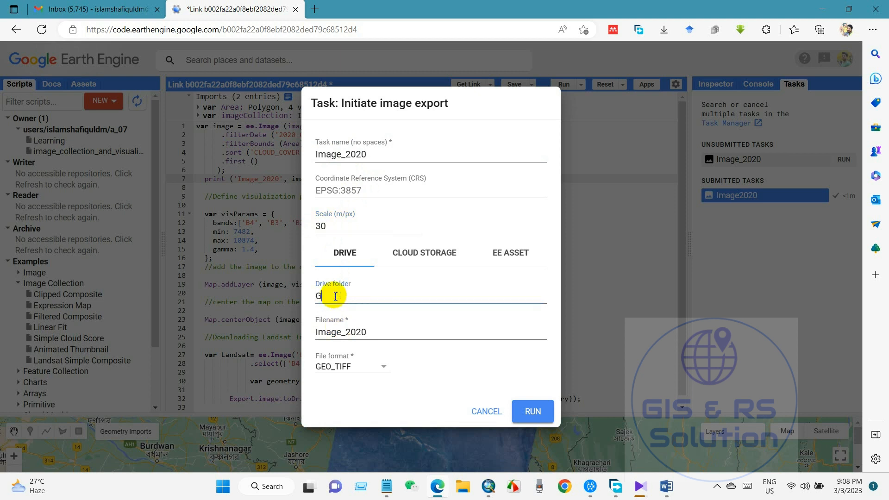
pyautogui.write('EE')
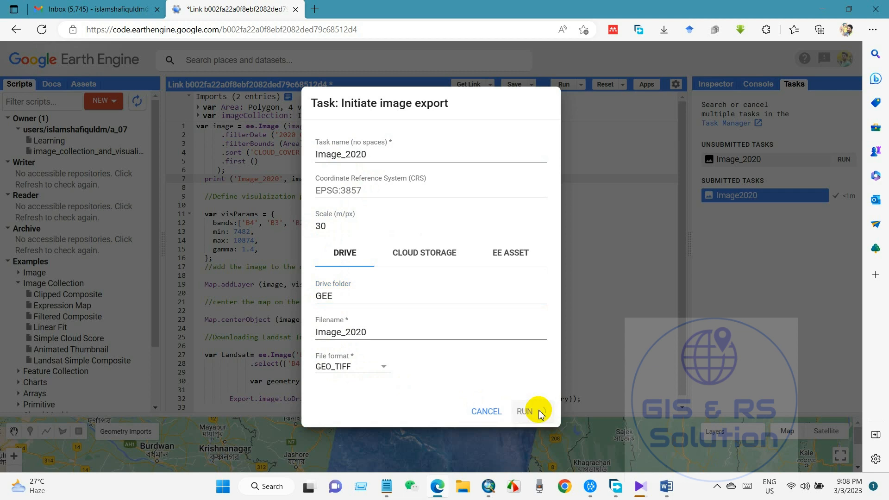
pyautogui.click(522, 411)
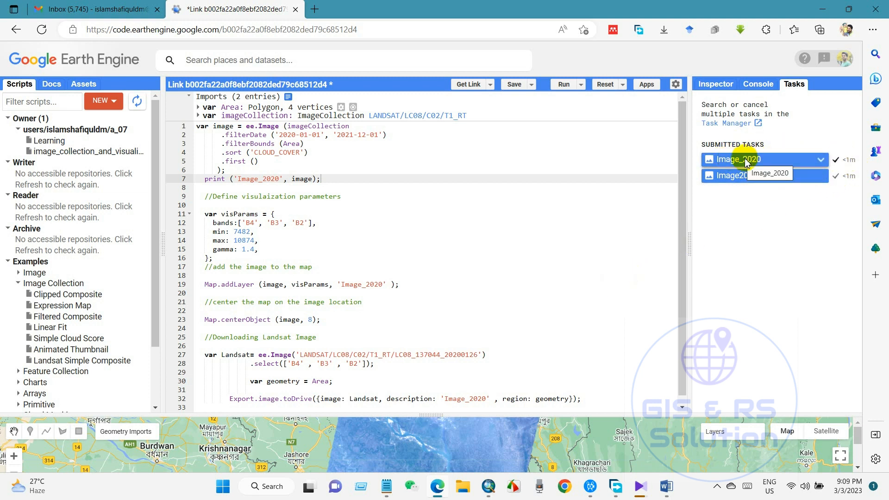
# Expand the Image_2020 task to see its Completed status.
pyautogui.click(748, 159)
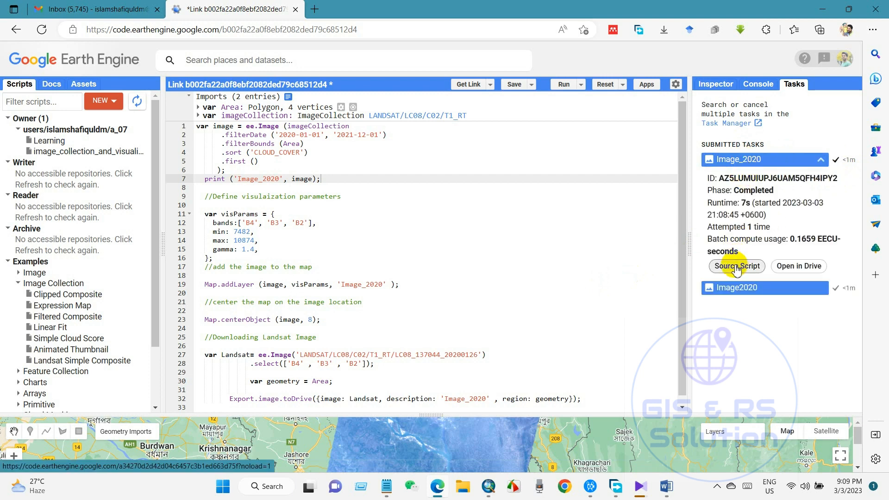
pyautogui.moveTo(798, 266)
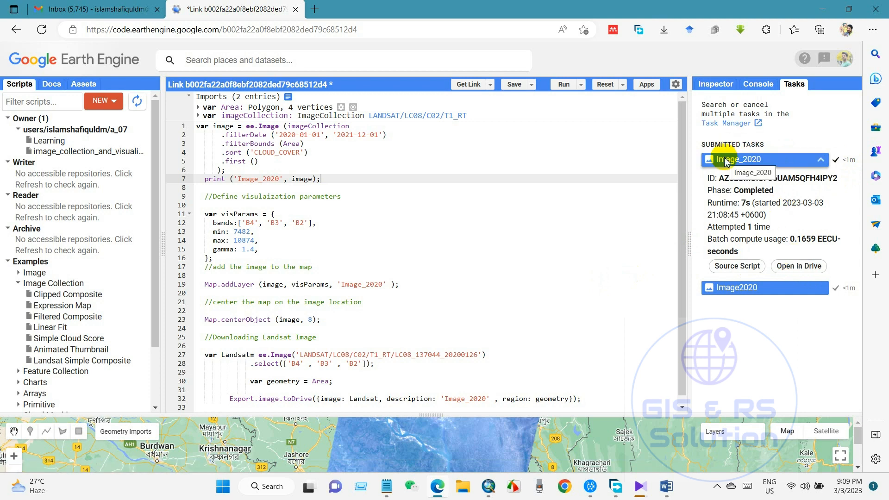
# Locate Image_2020.tif in the Drive GEE folder, then switch back to the Earth Engine script.
pyautogui.click(797, 265)
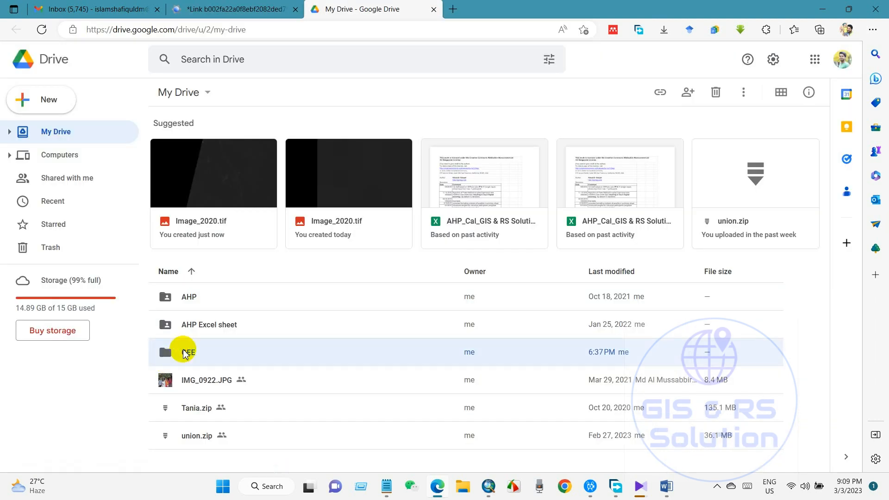
pyautogui.doubleClick(188, 352)
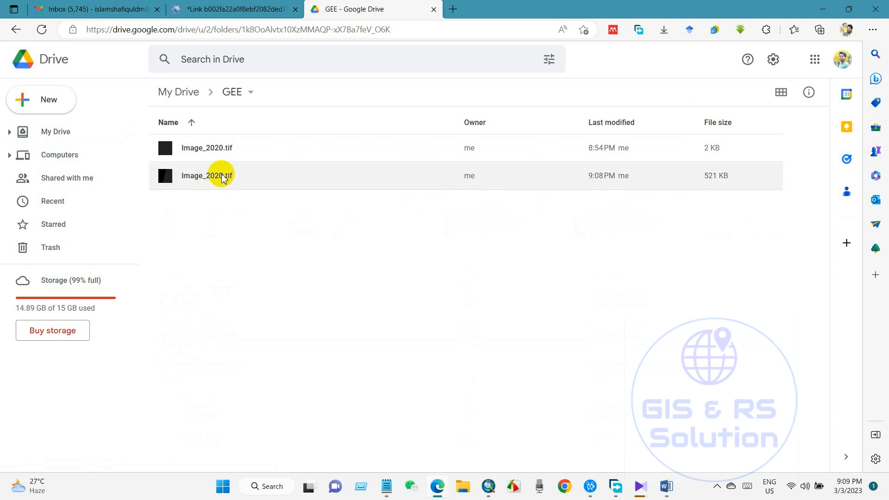
pyautogui.rightClick(222, 175)
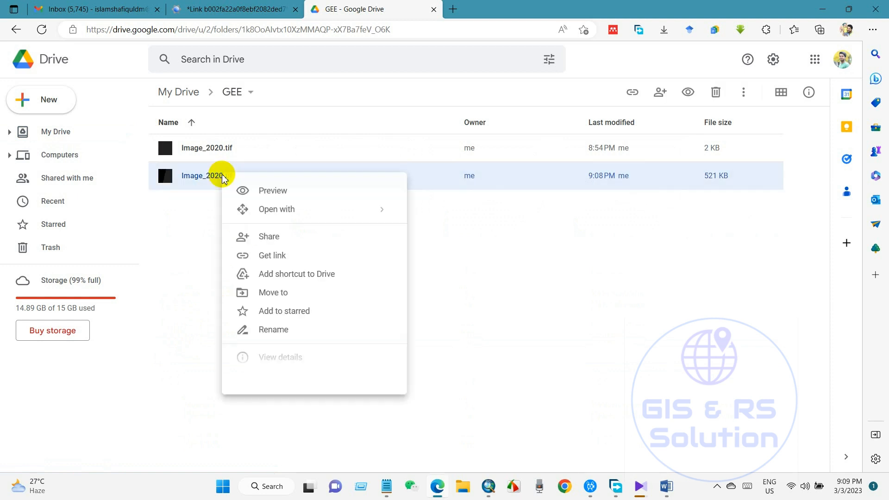
pyautogui.click(229, 9)
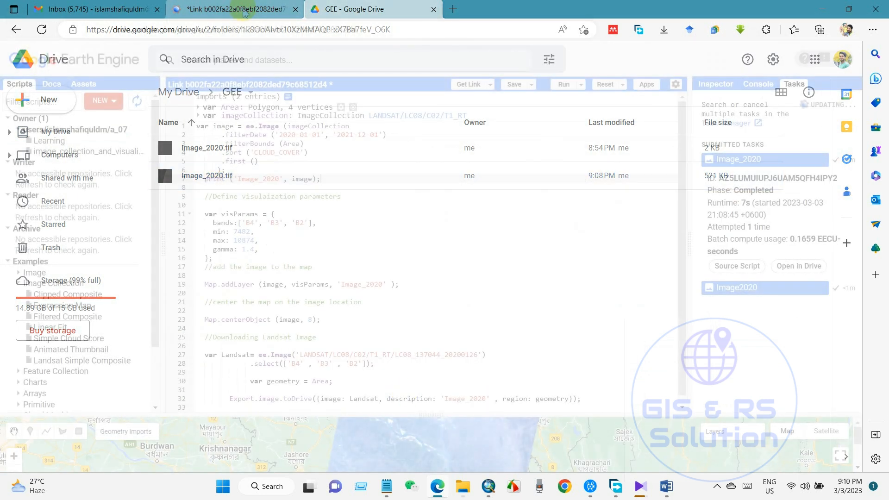
# Save the script as PracticeGEE in the a_07 repository.
pyautogui.click(221, 9)
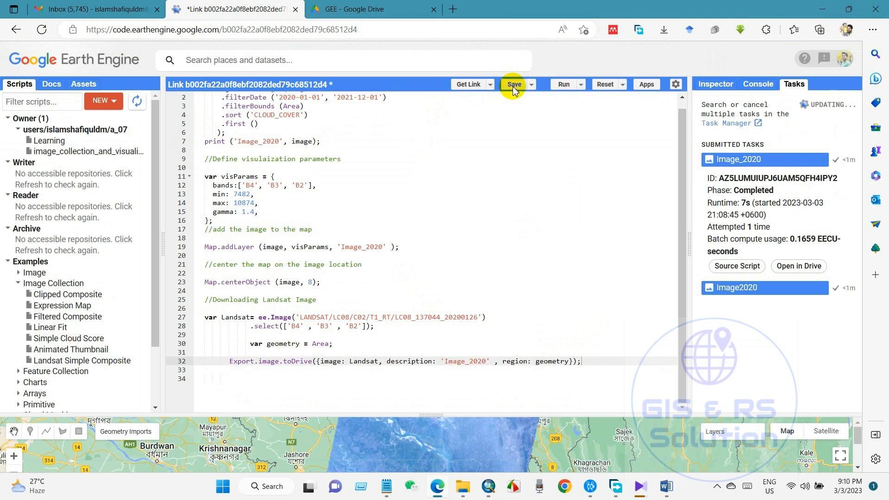
pyautogui.click(512, 84)
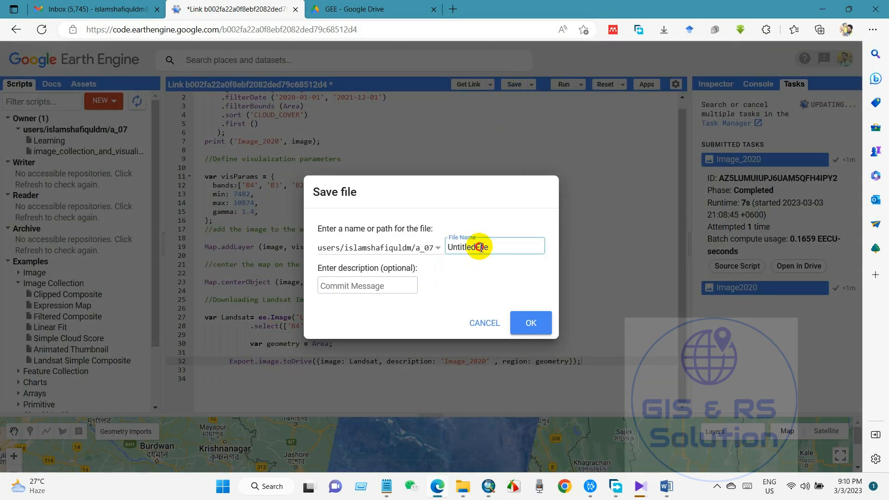
pyautogui.doubleClick(468, 246)
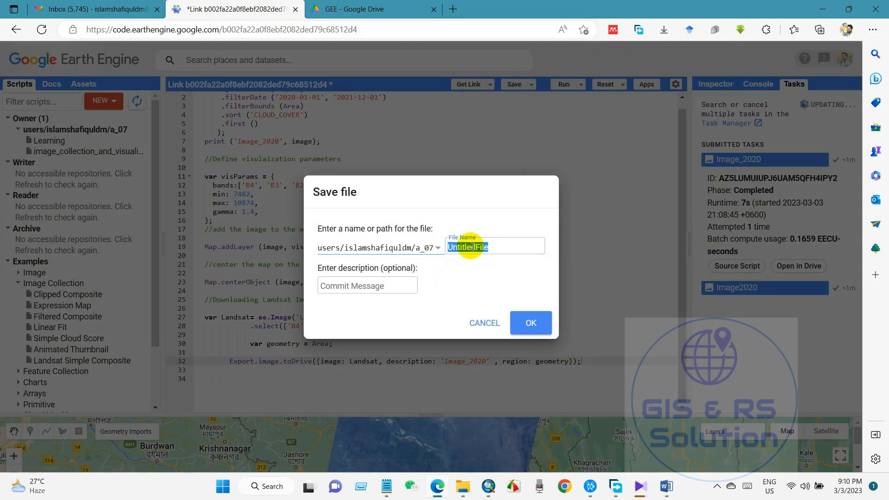
pyautogui.write('P')
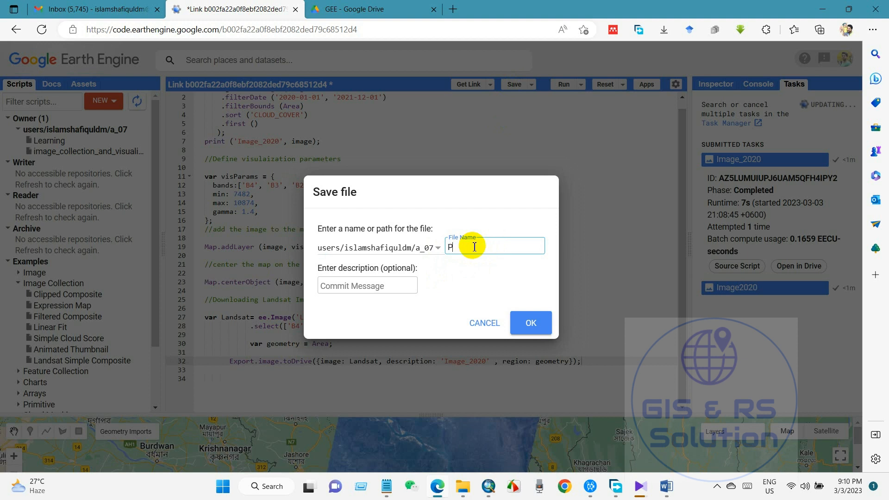
pyautogui.write('ractic')
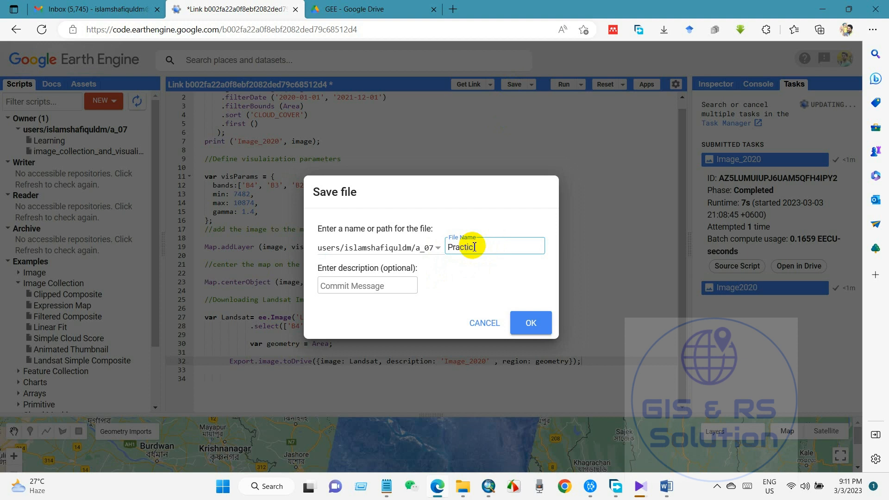
pyautogui.write('GEE')
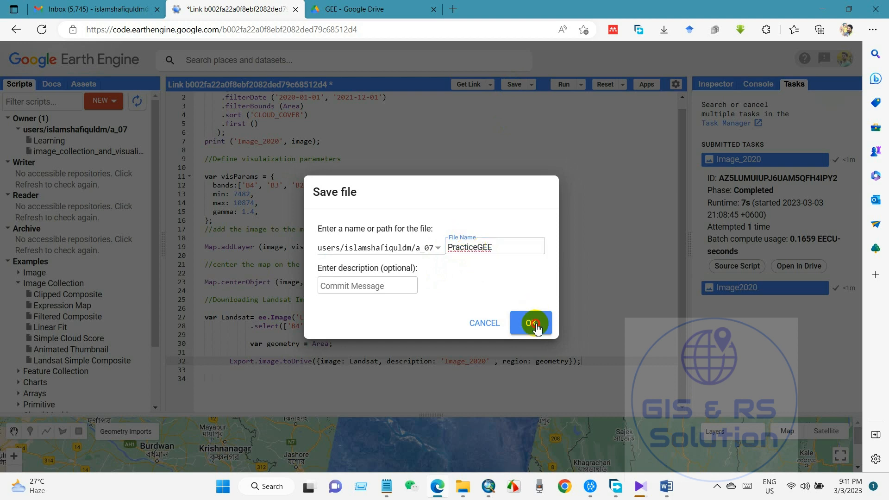
pyautogui.click(529, 323)
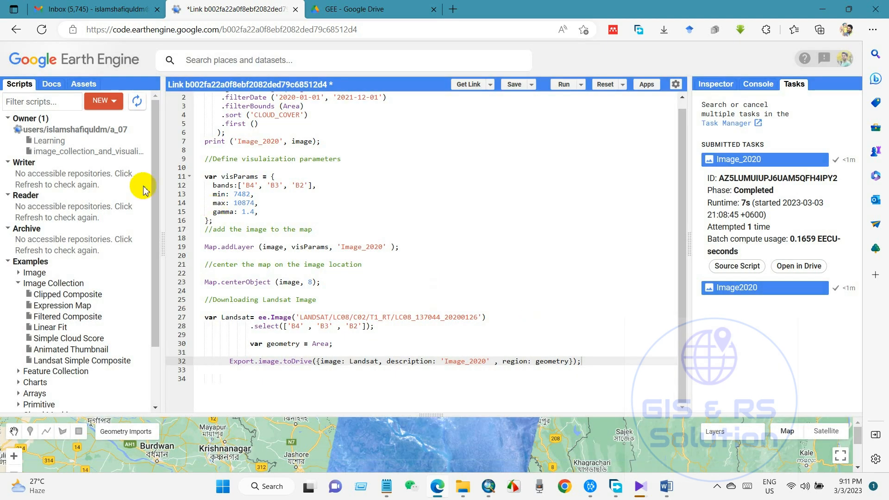
# Generate a shareable link to the PracticeGEE script and dismiss the popup.
pyautogui.click(514, 84)
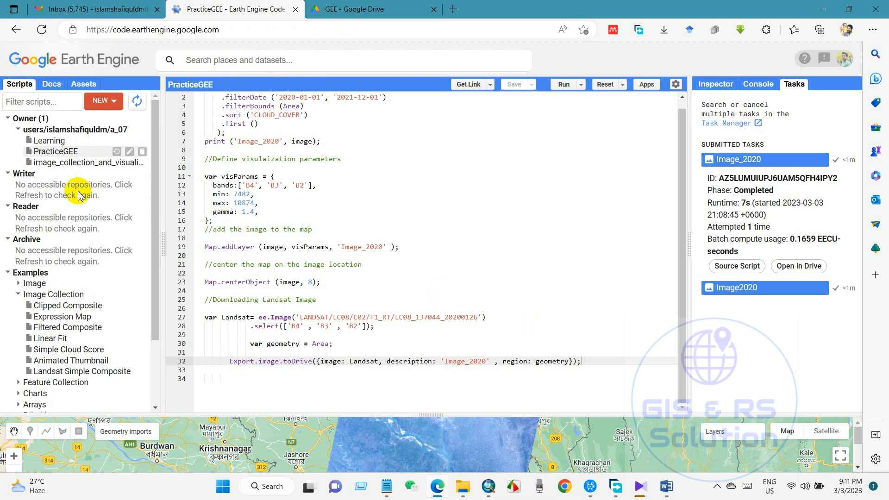
pyautogui.moveTo(399, 325)
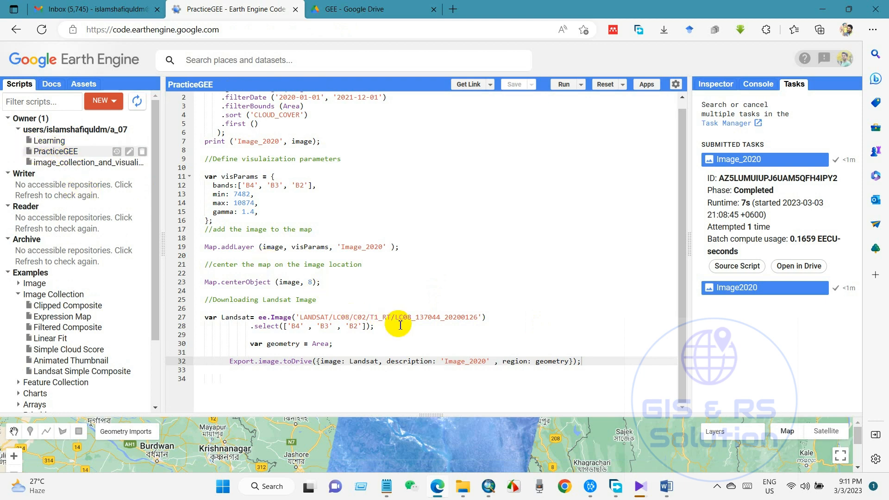
pyautogui.click(467, 84)
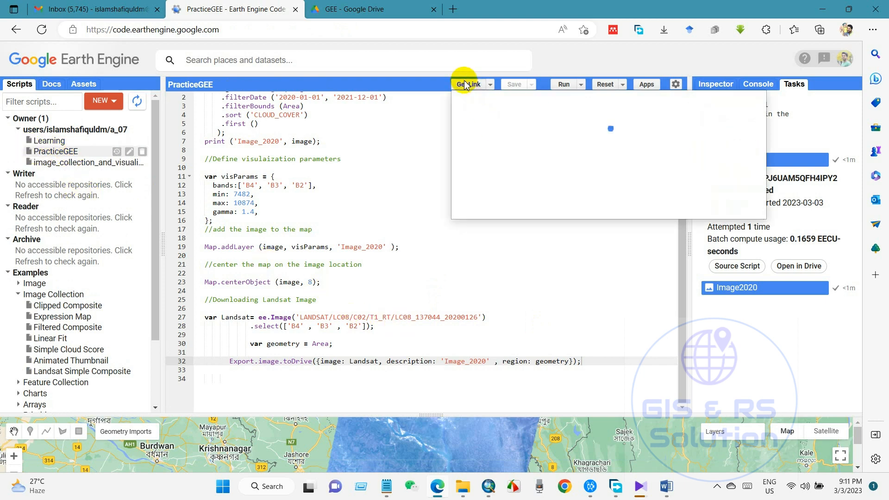
pyautogui.click(727, 176)
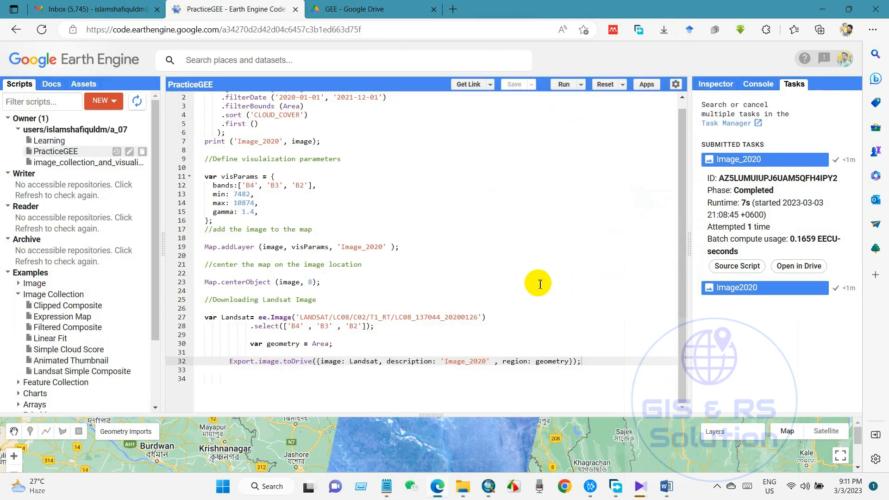
pyautogui.moveTo(516, 251)
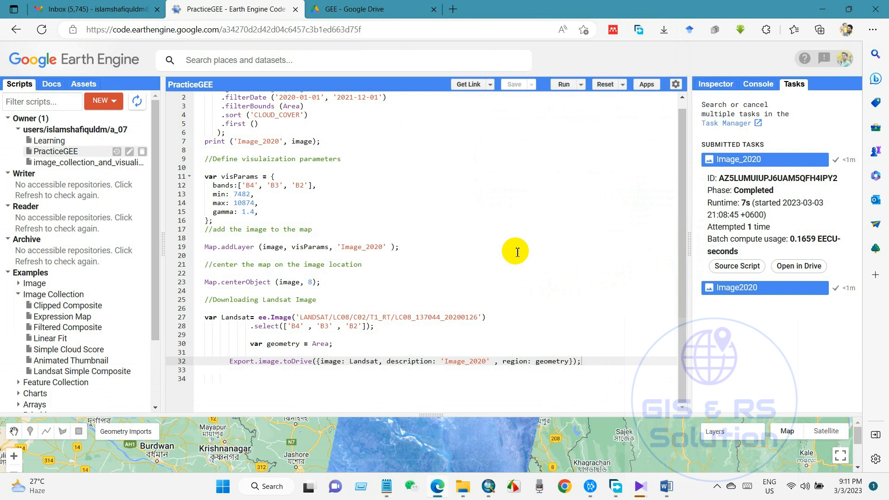
pyautogui.moveTo(515, 250)
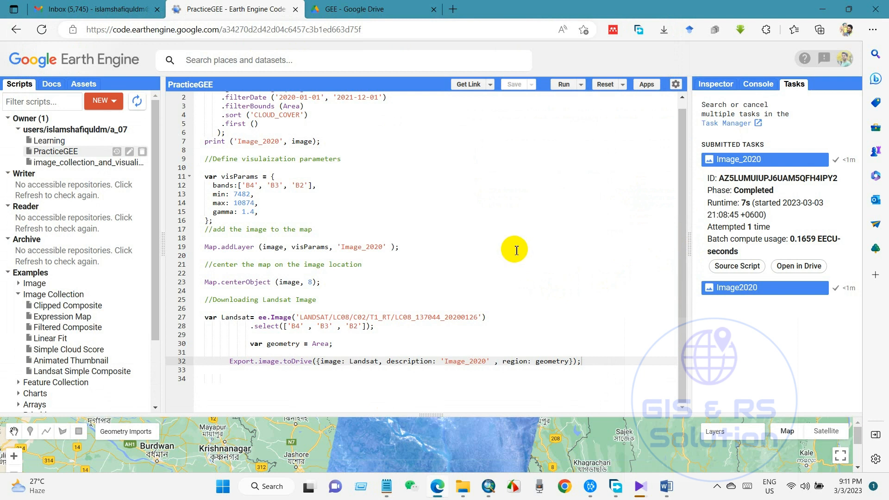